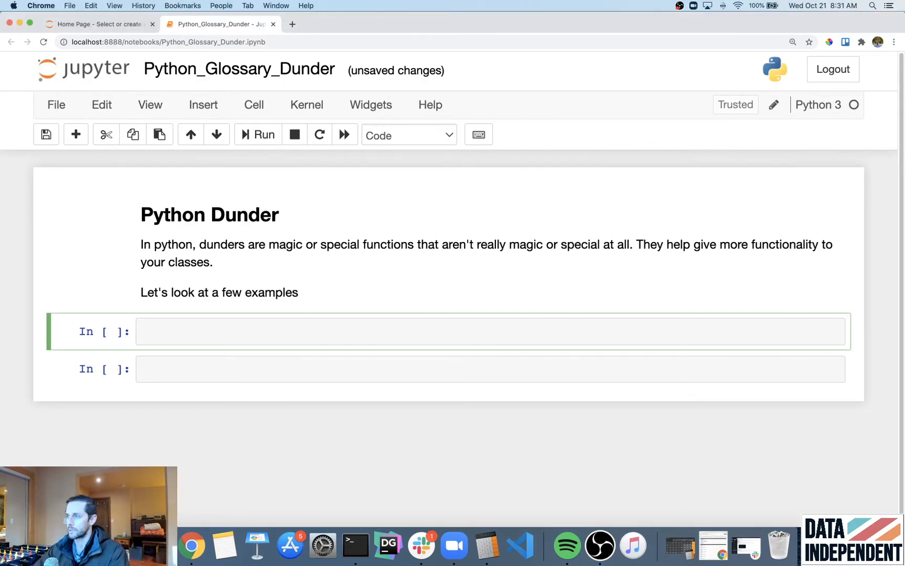
- Begin a Student class definition in a new code cell
text(class S)
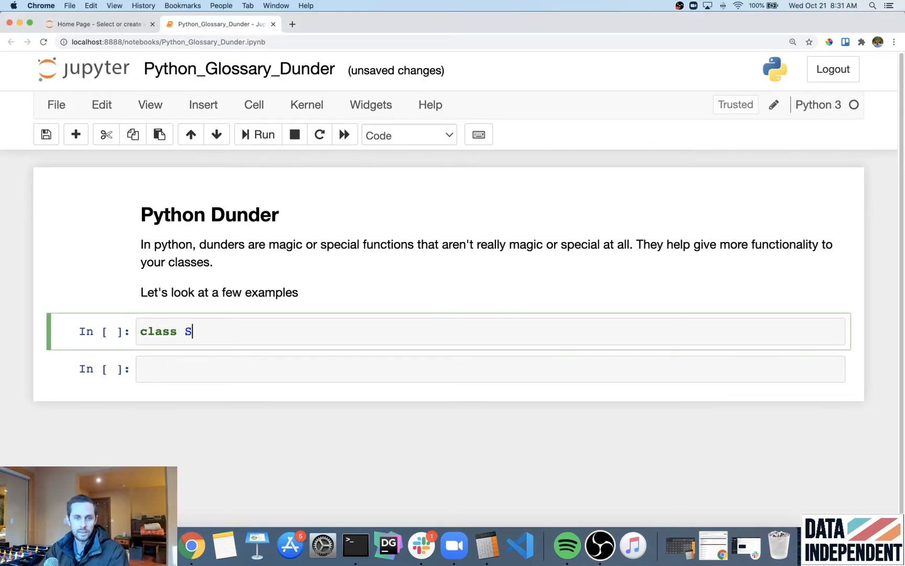
text(tudent():)
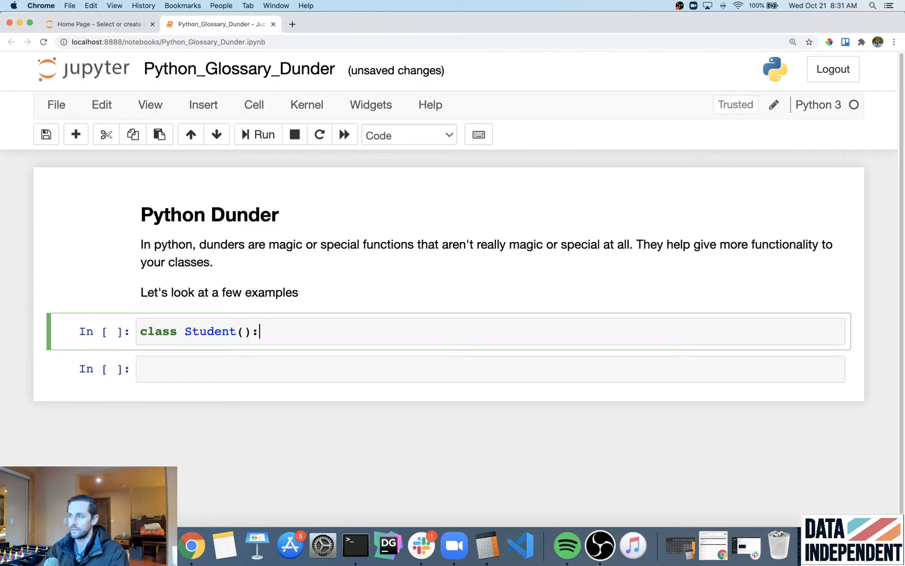
key(Enter)
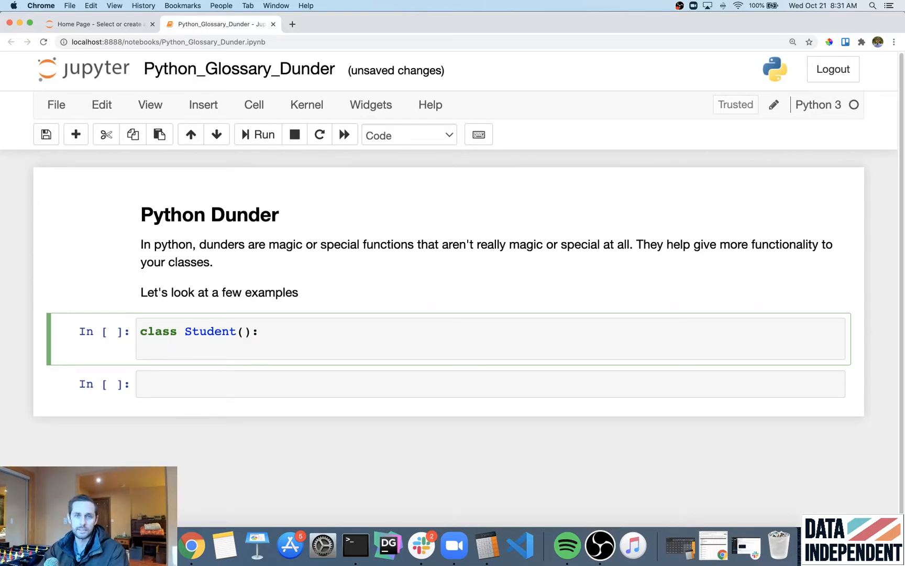
- Write __init__(self, name) storing self.name = name and run the cell
text(def)
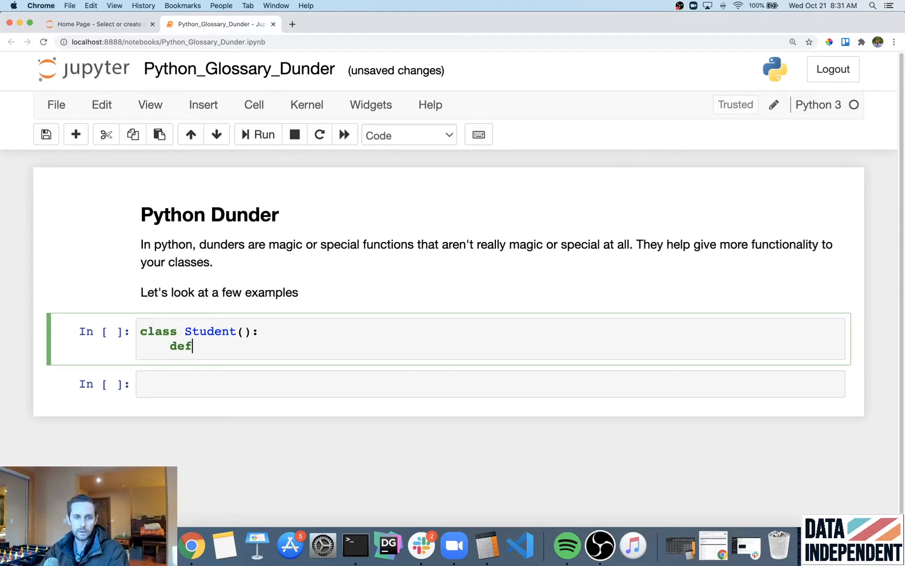
text(__init__()
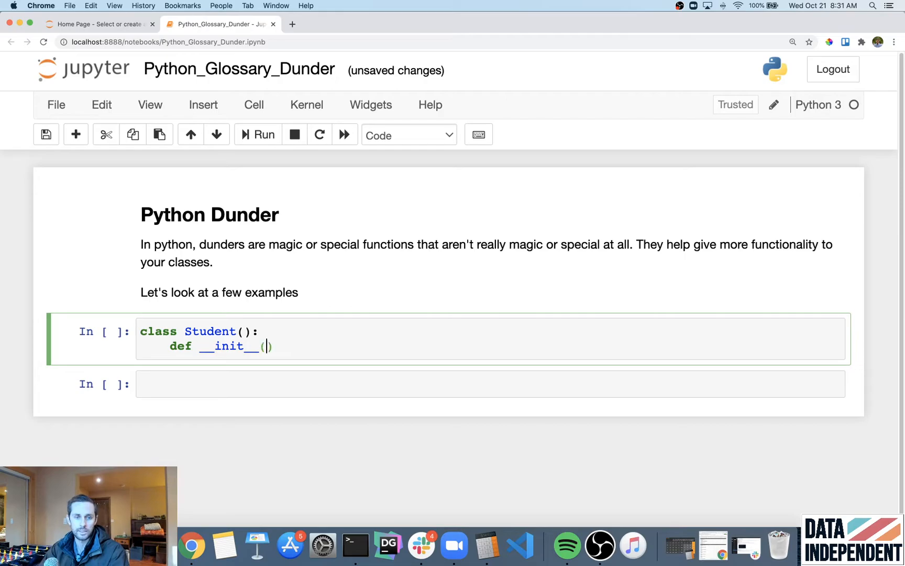
text(self,)
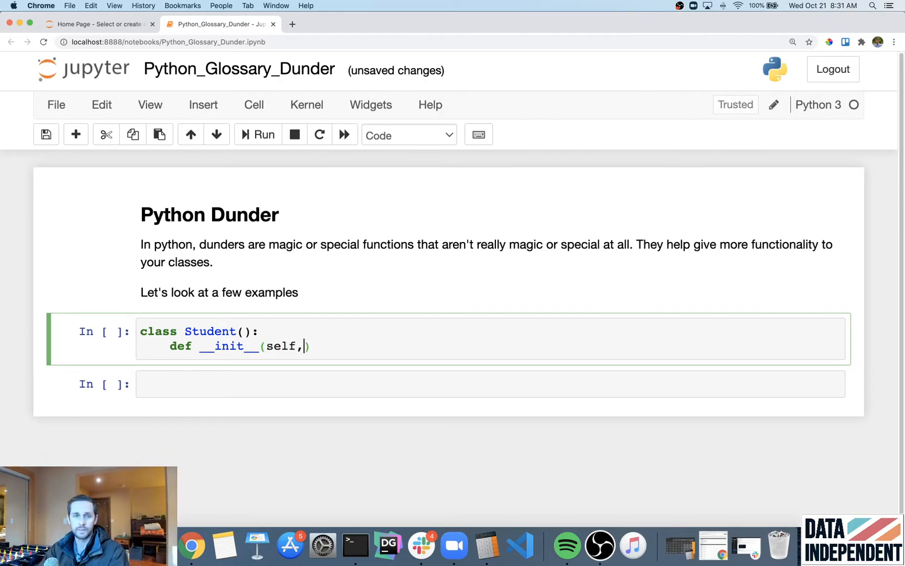
text(" ")
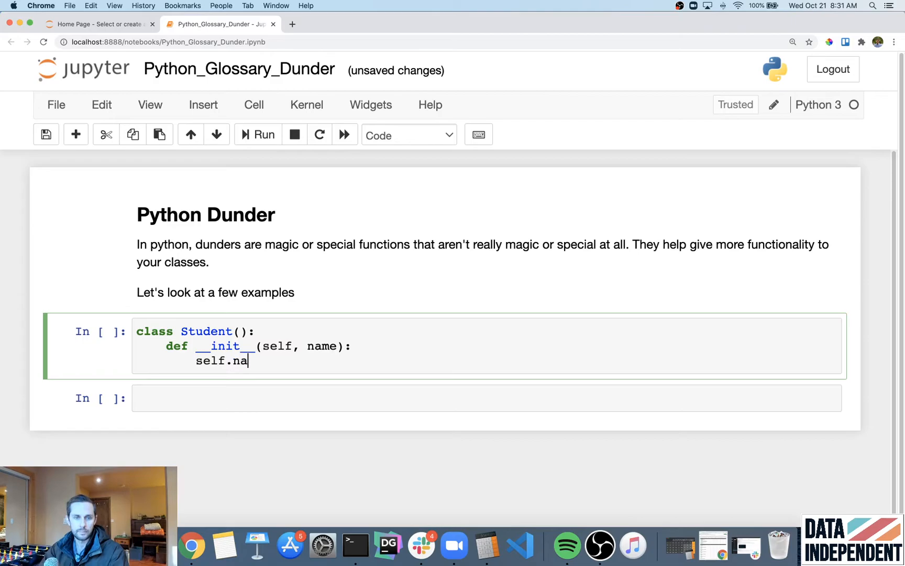
text(me =)
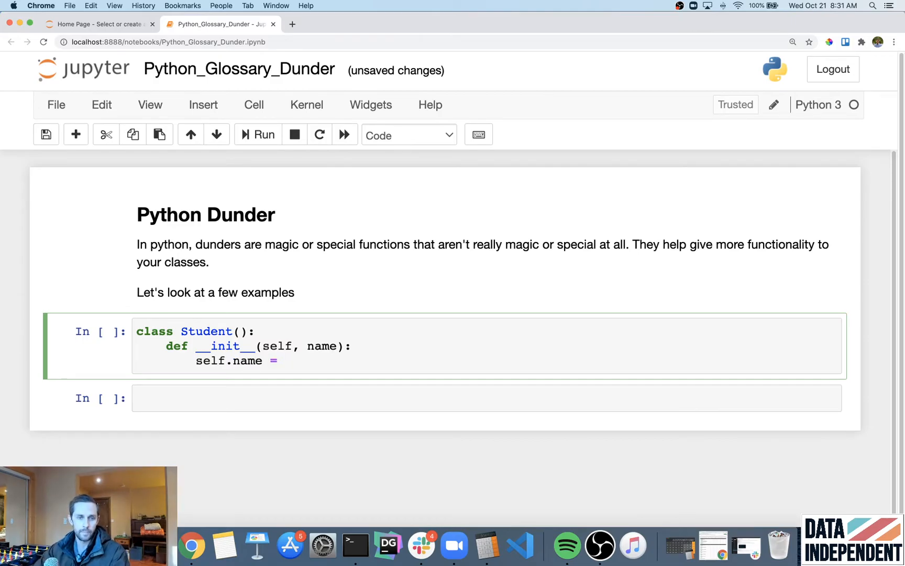
double_click(247, 361)
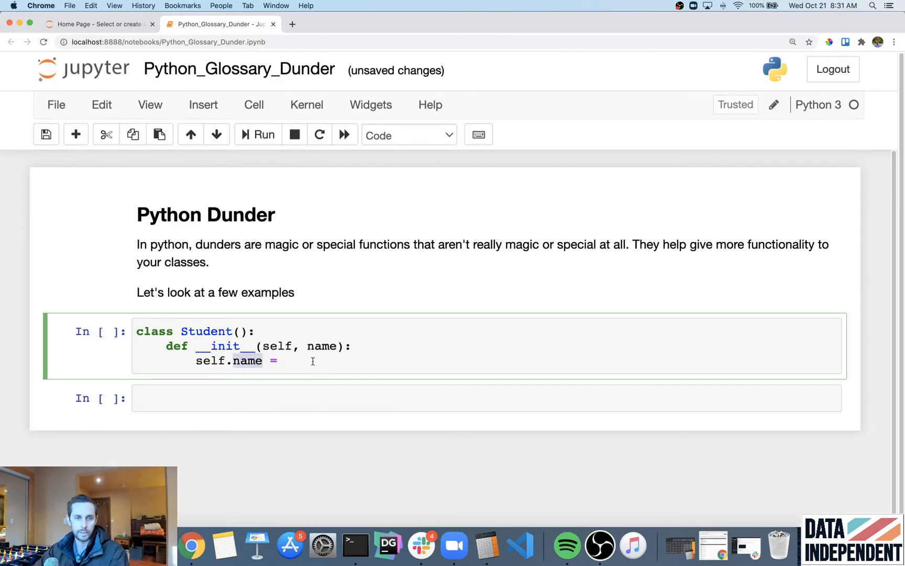
text(name)
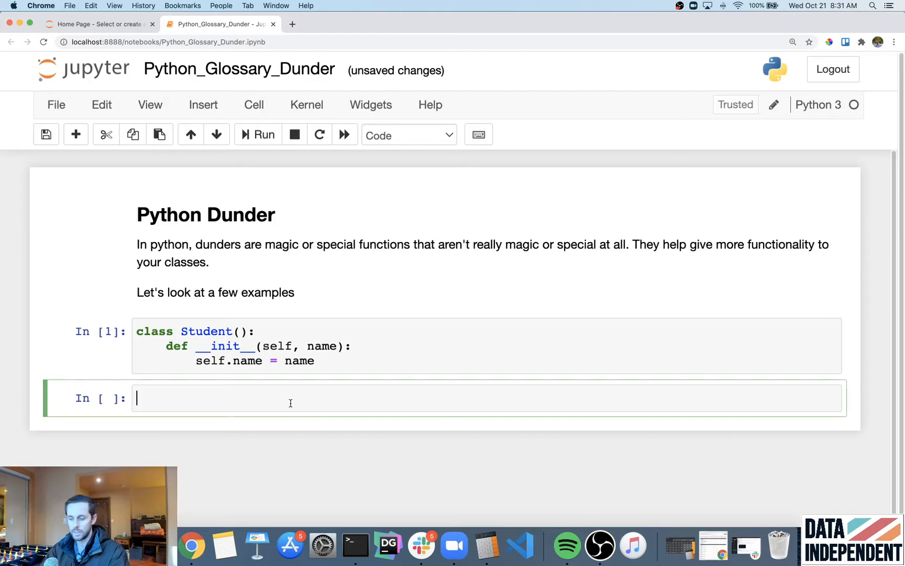
- Create bob = Student("Bob"), echo bob to show 'Bob', then reopen the class cell
text(bob =)
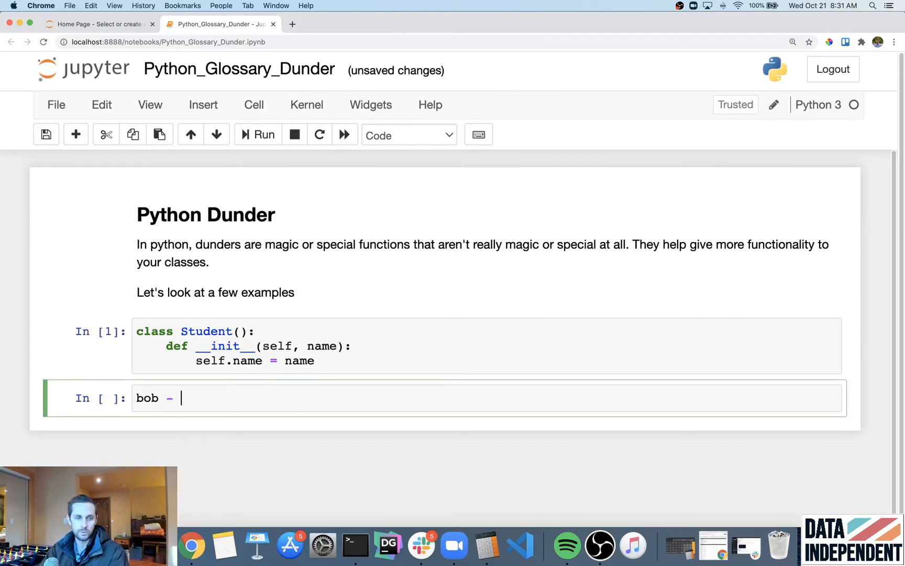
text(Student())
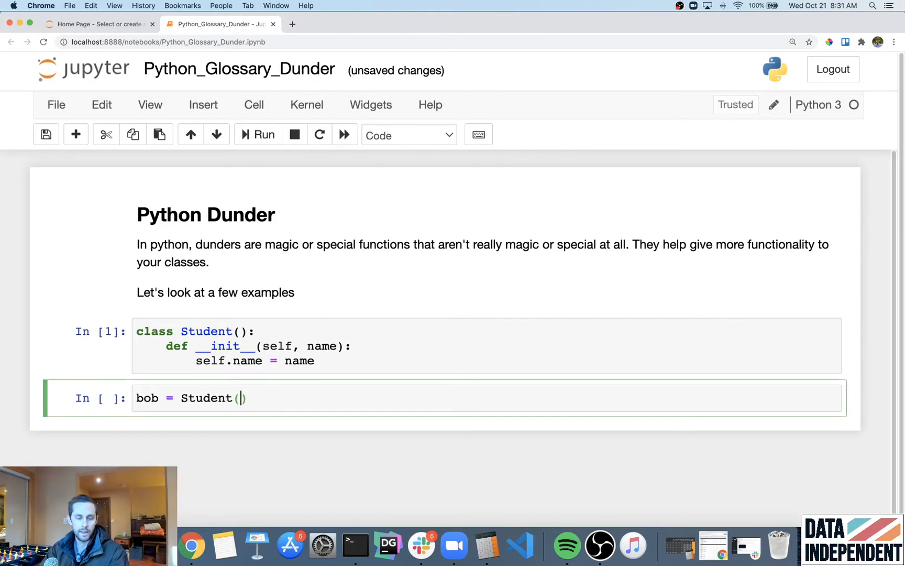
text("Bob")
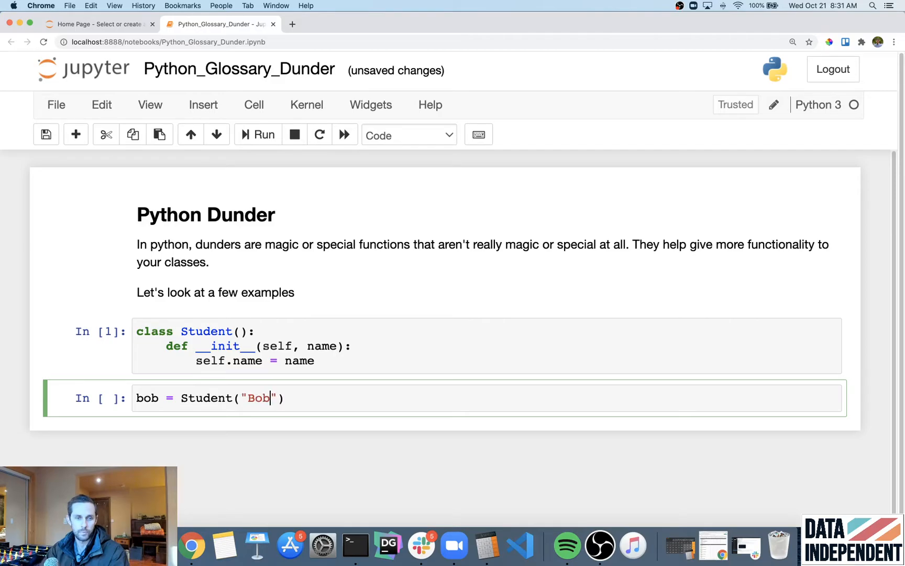
text(bob)
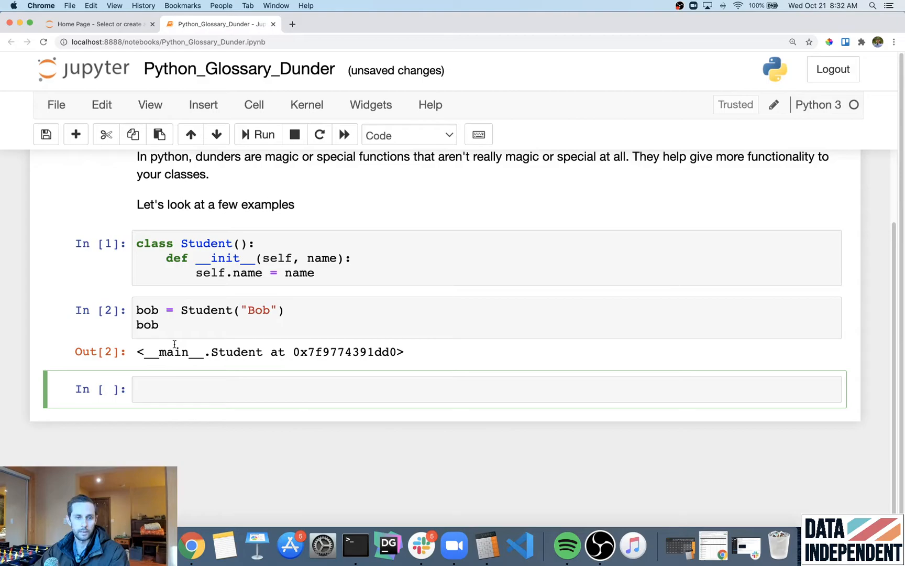
click(195, 311)
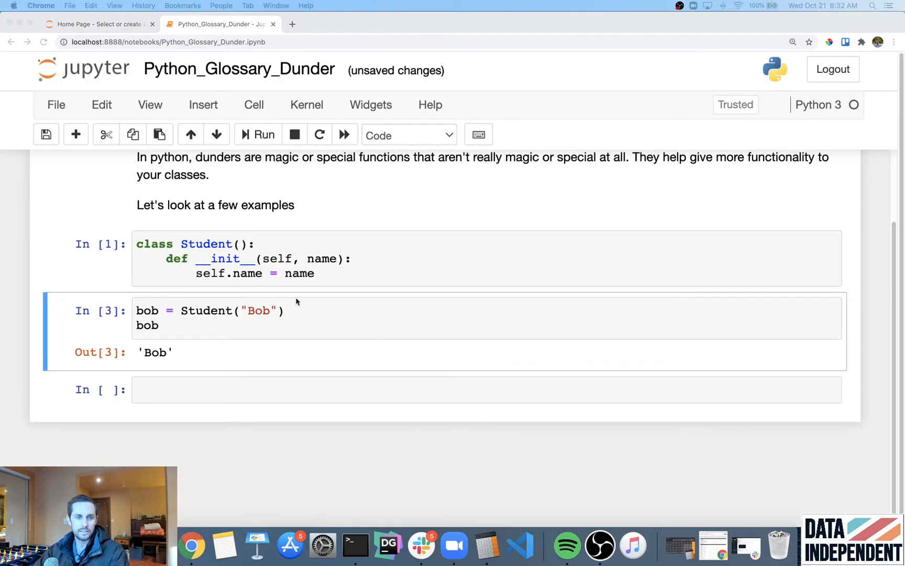
click(258, 134)
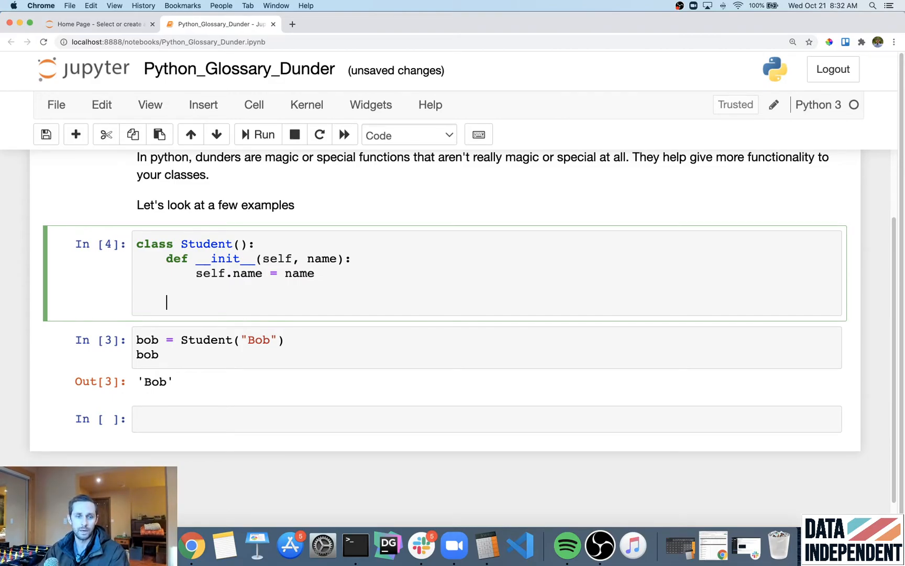
- Add a __repr__(self) method signature to the Student class
text(def _)
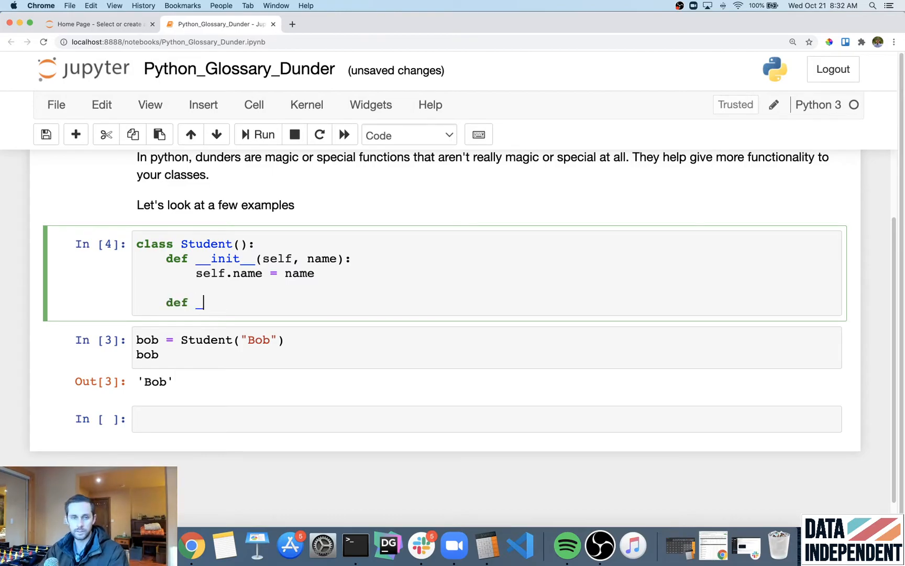
text(_repr)
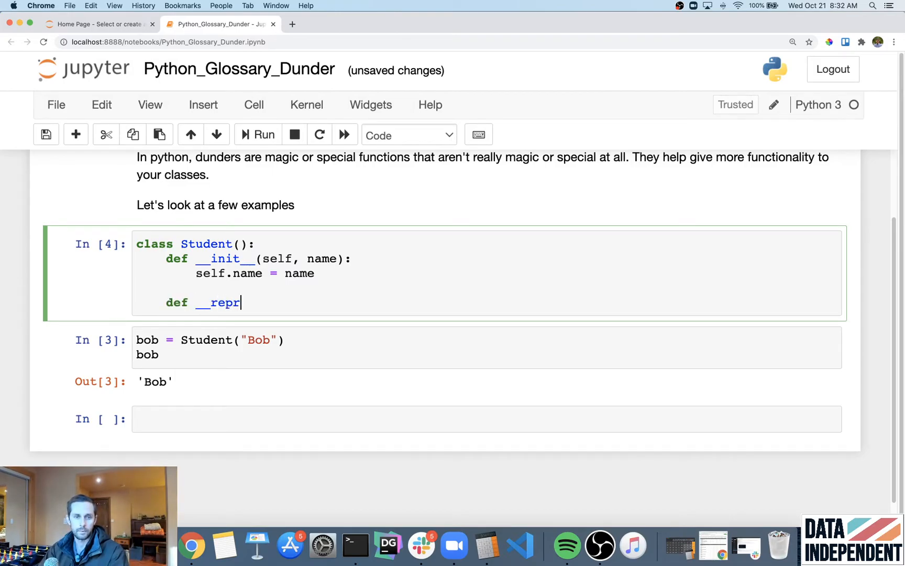
text(__()
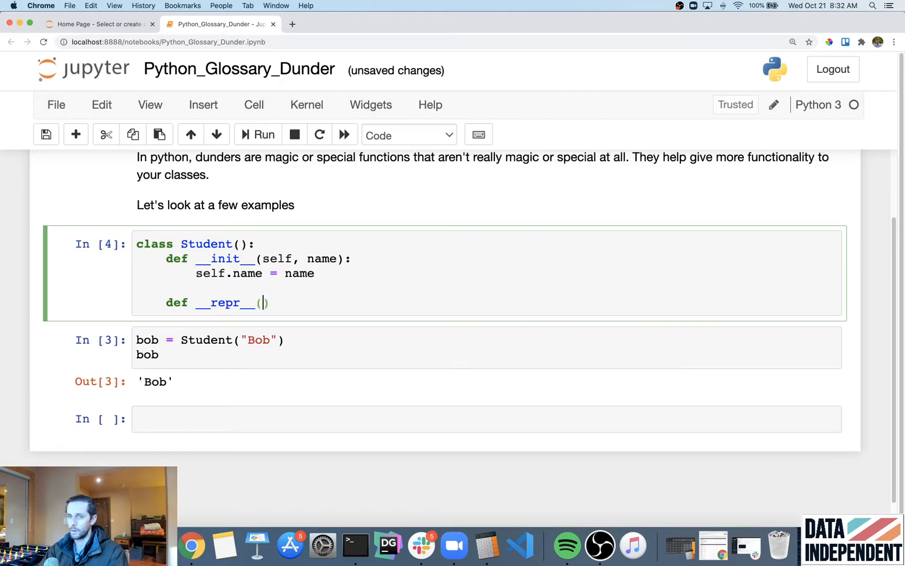
text(self)
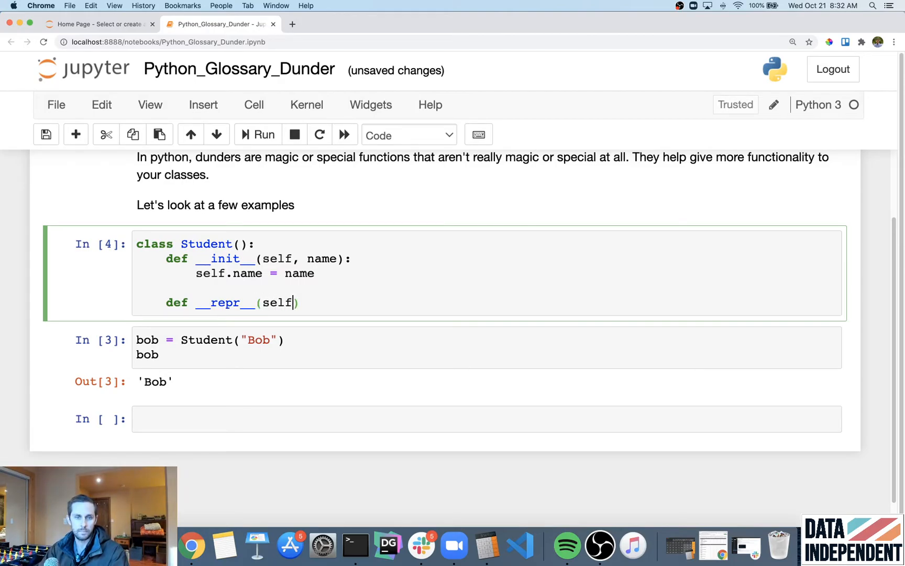
text():)
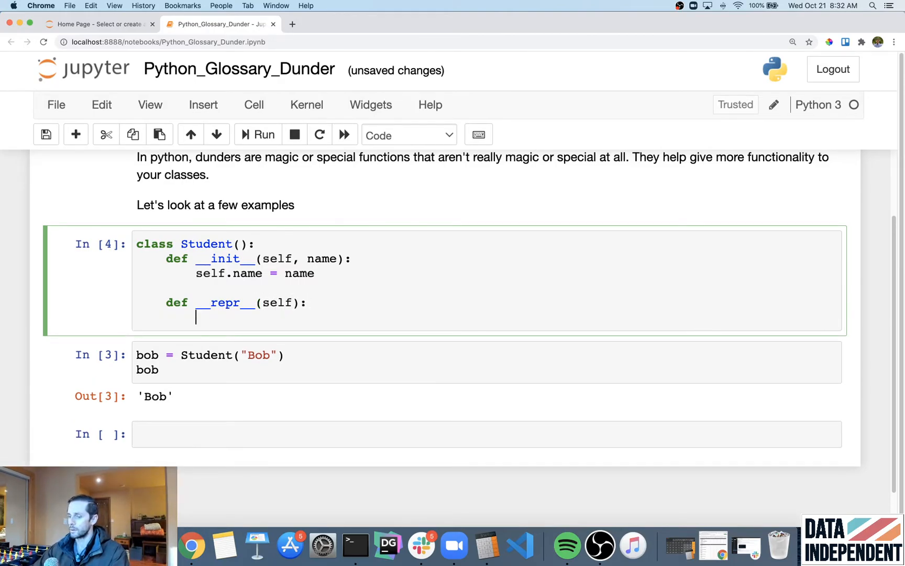
- Return 'Student ({})'.format(self.name), re-run the class, and remove the bare bob line
text(return 'St')
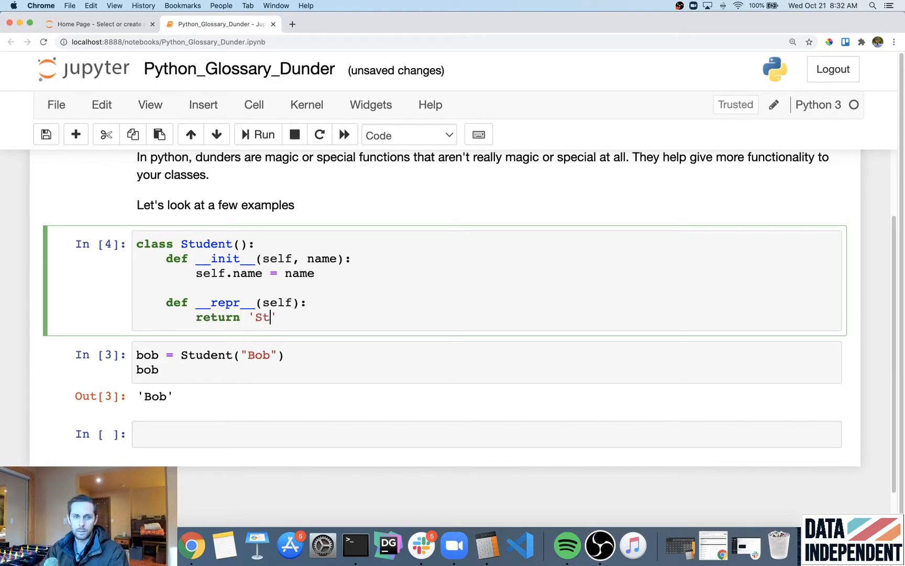
text(udent ())
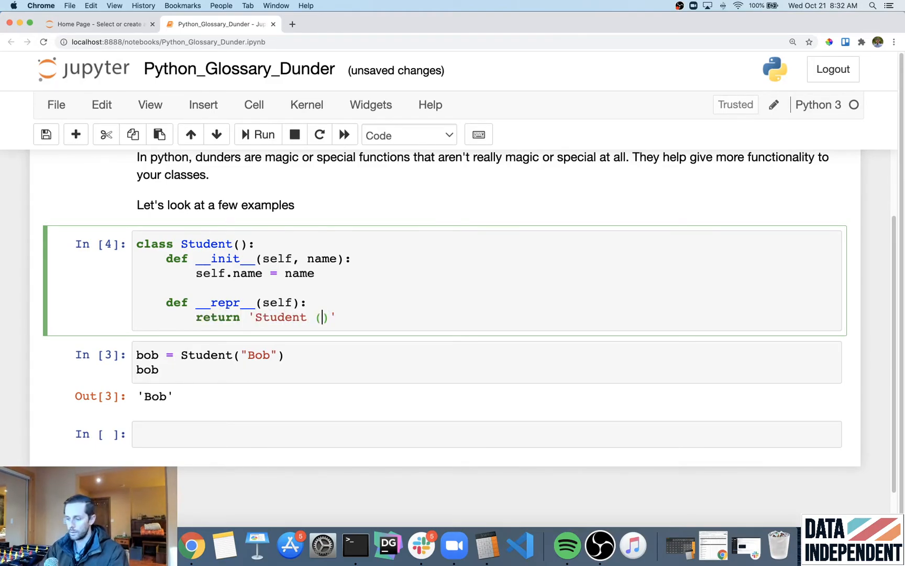
text({})
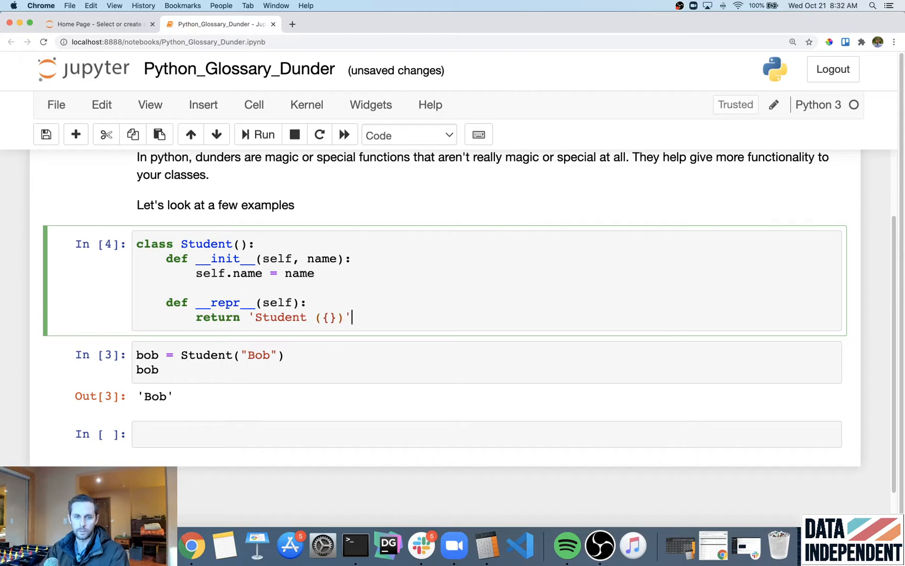
text(.format(self.)
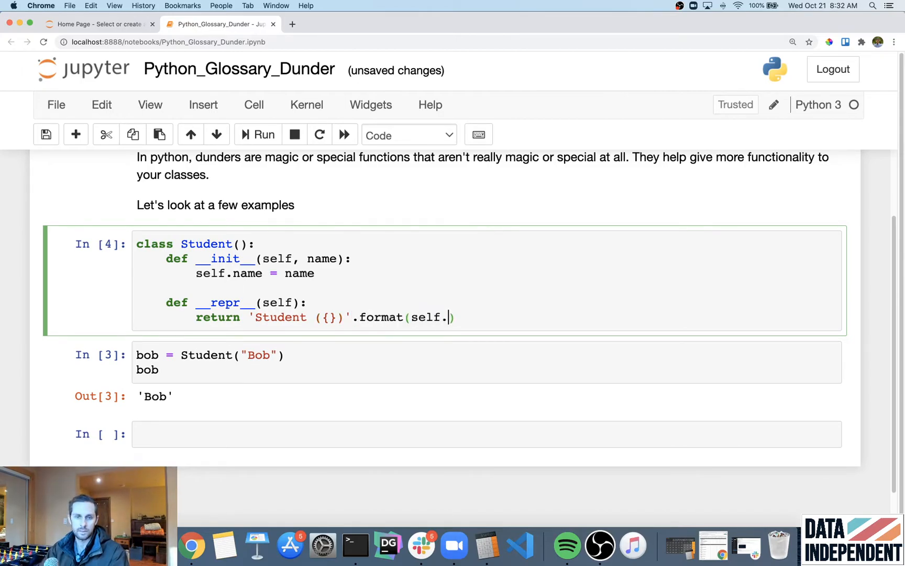
text(name)
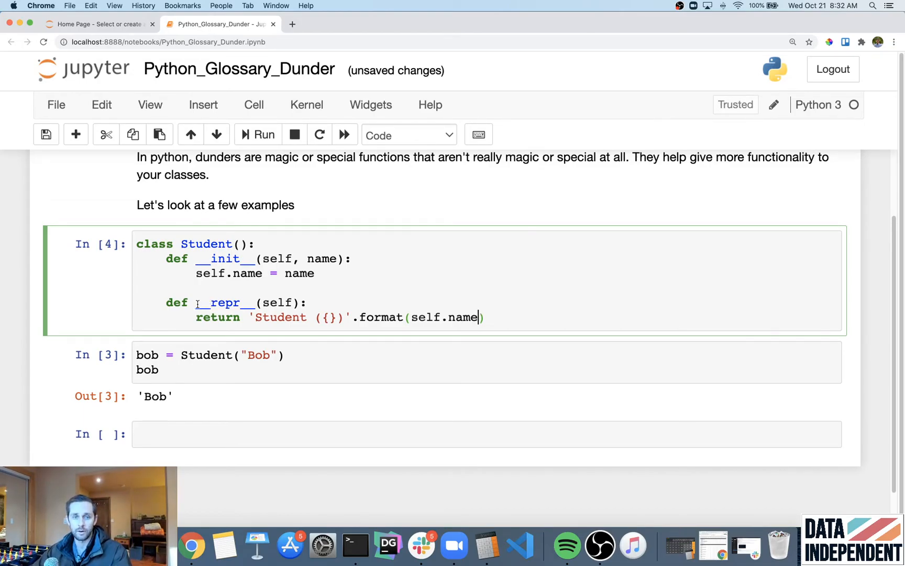
double_click(224, 303)
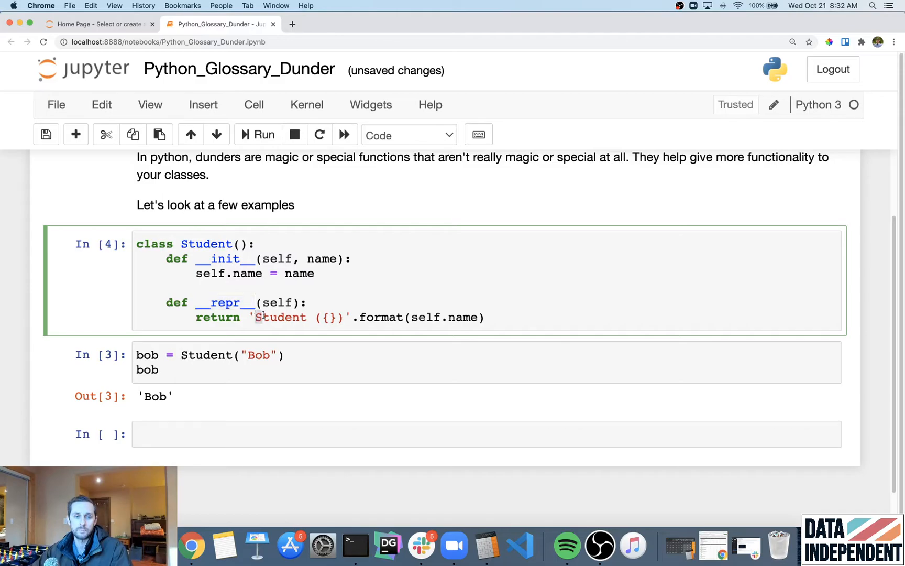
double_click(281, 317)
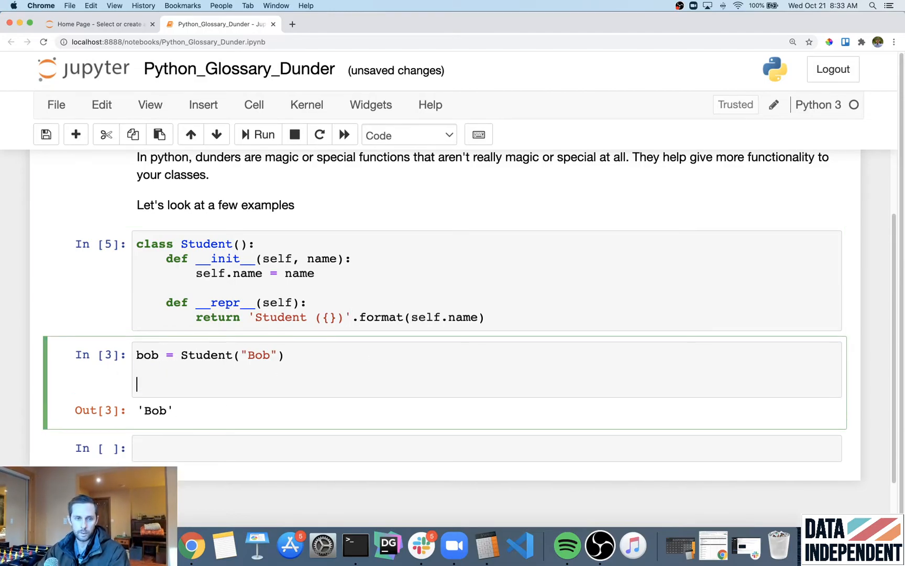
- Print "Bob repr string:", repr(bob) showing Student (Bob), then select __repr__ to duplicate it
text(print ()
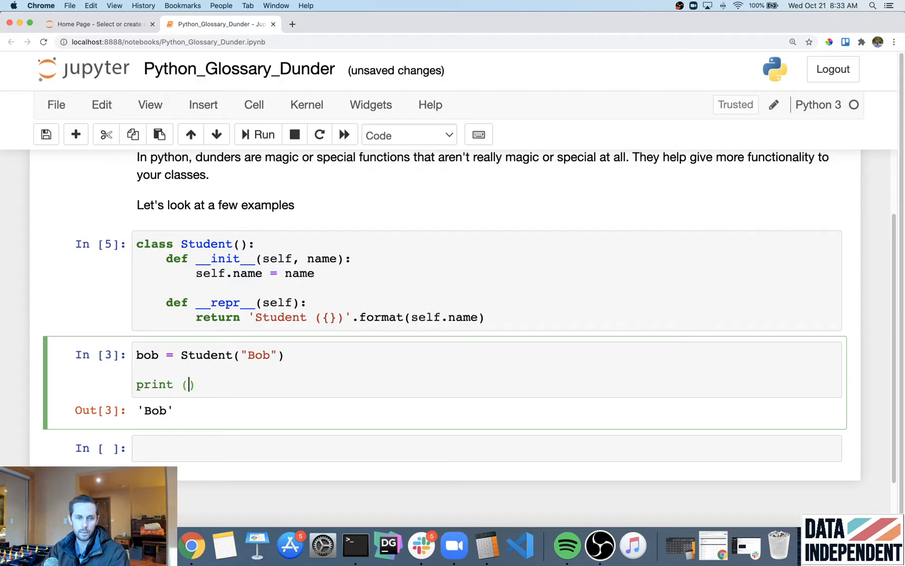
text("Bob repr")
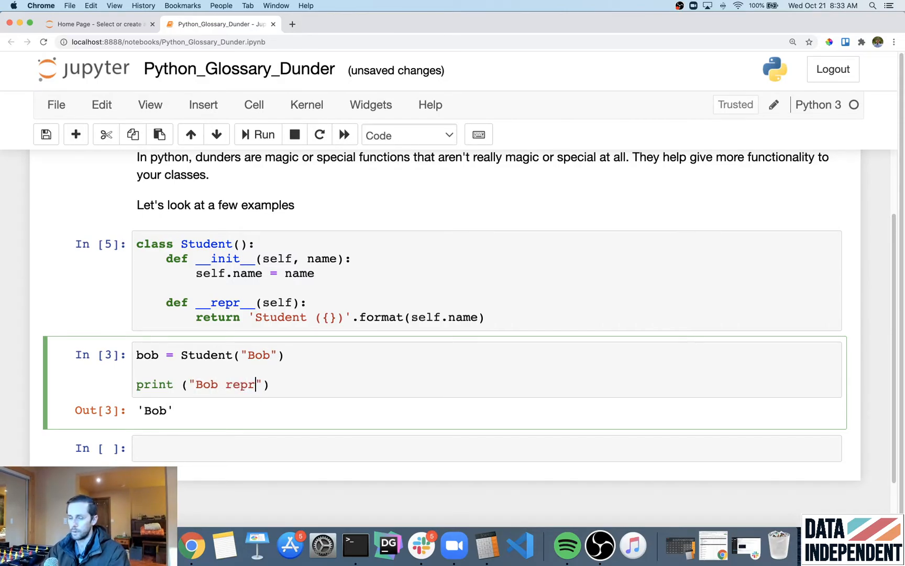
text(string:)
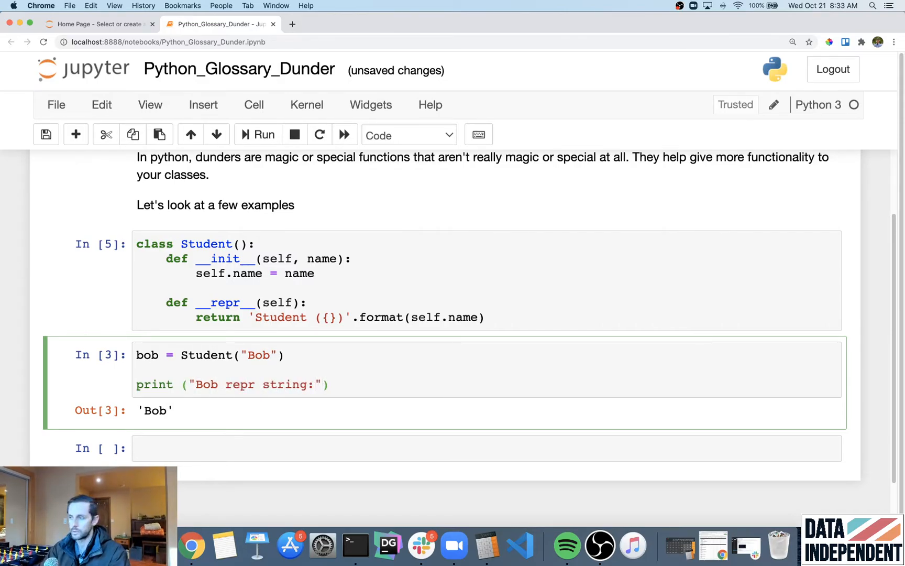
text(, repr))
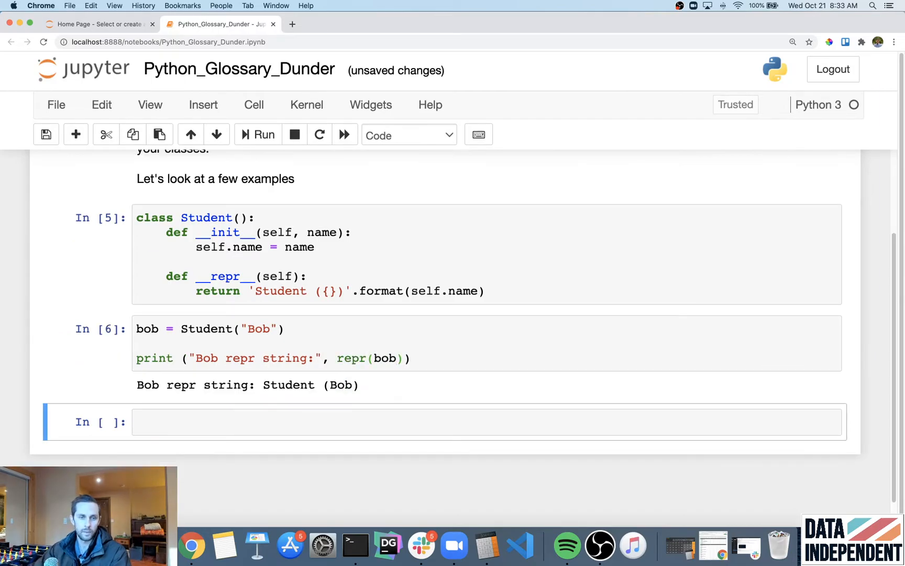
drag(263, 385, 360, 386)
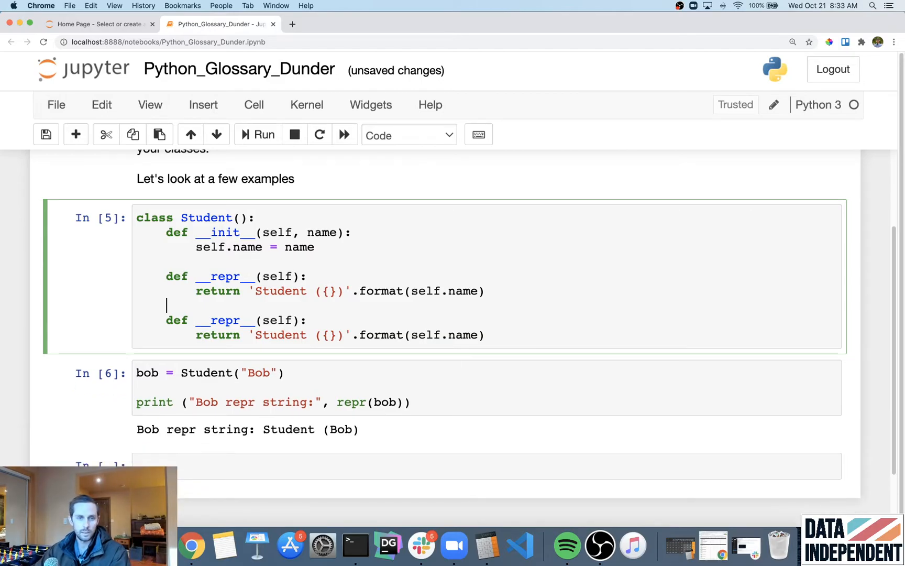
- Turn the copy into __str__ returning 'Student with name of {}' and print "Bob str string:", str(bob)
double_click(226, 321)
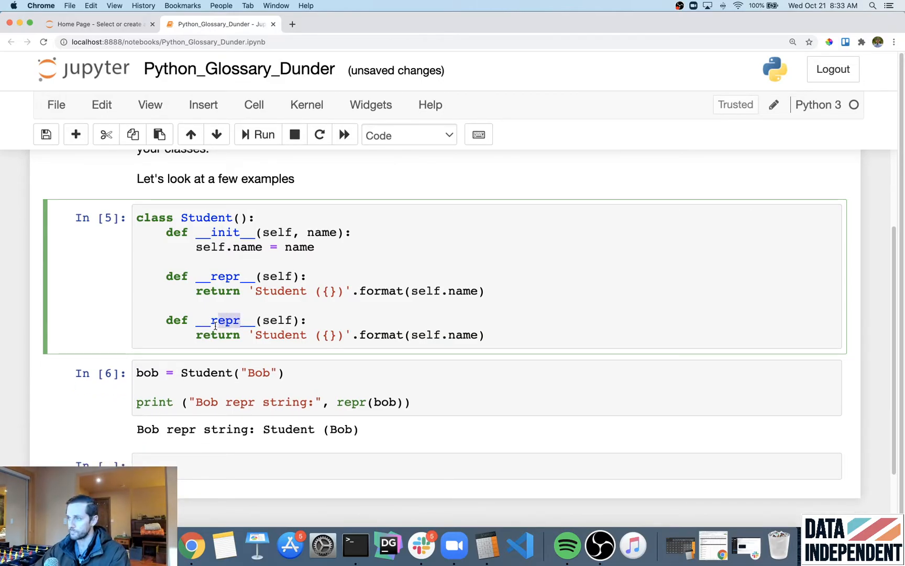
text(str)
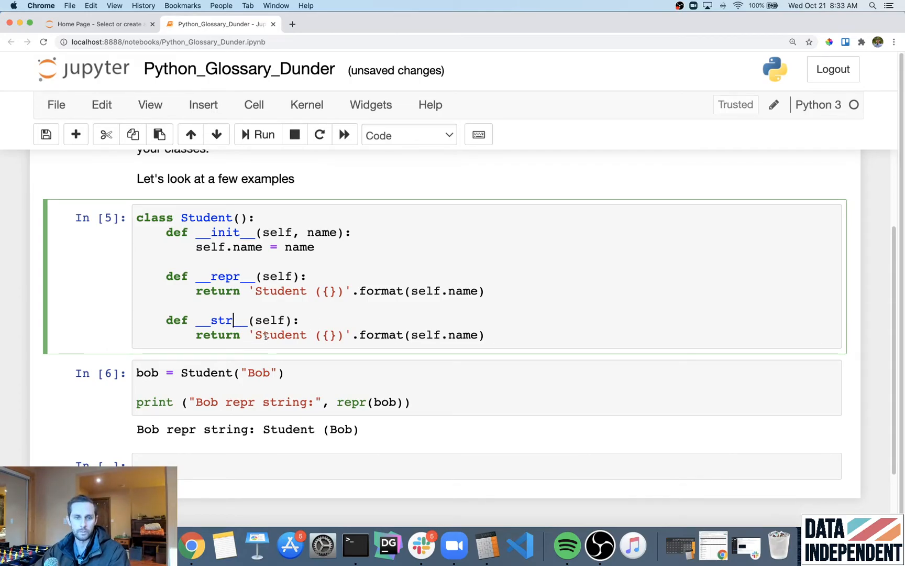
text(with)
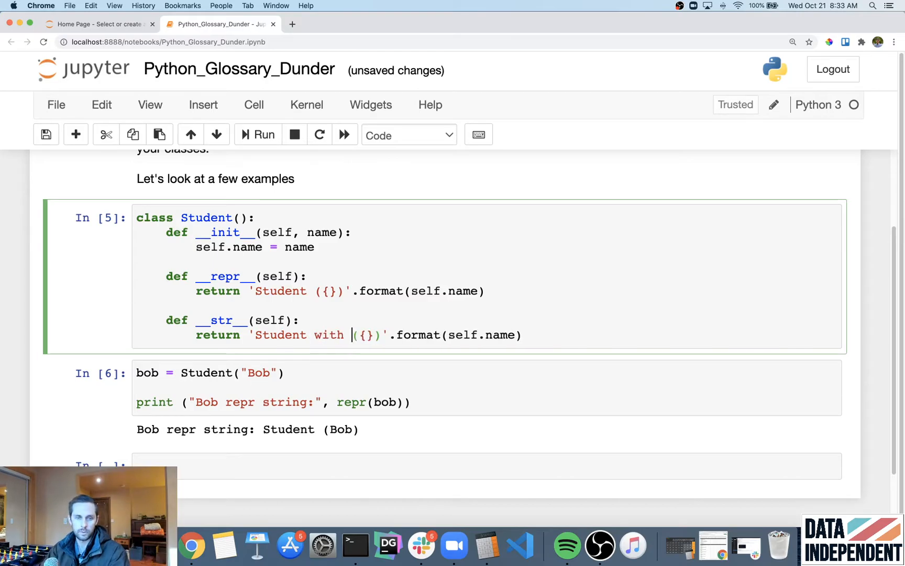
text(name of)
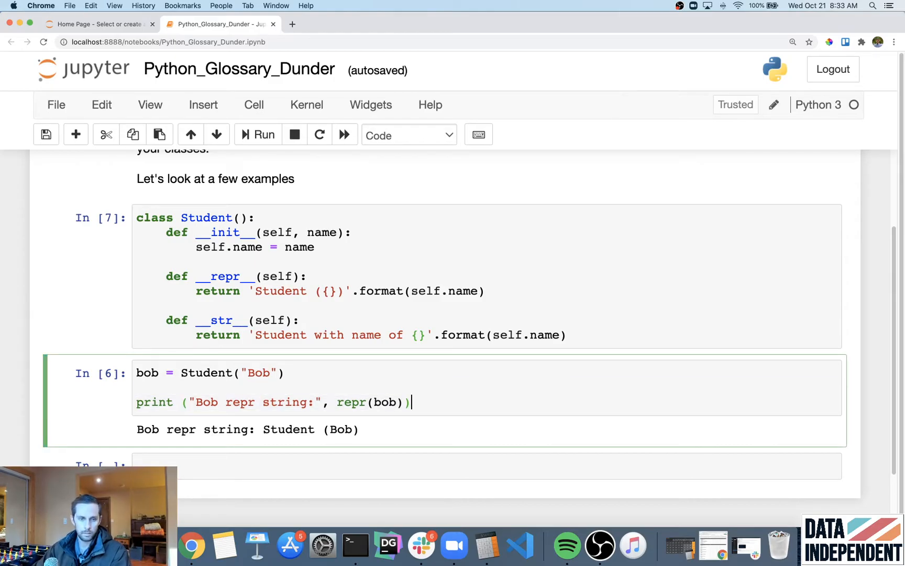
text(print ("Bob str string:", repr(bob)))
click(486, 277)
text('')
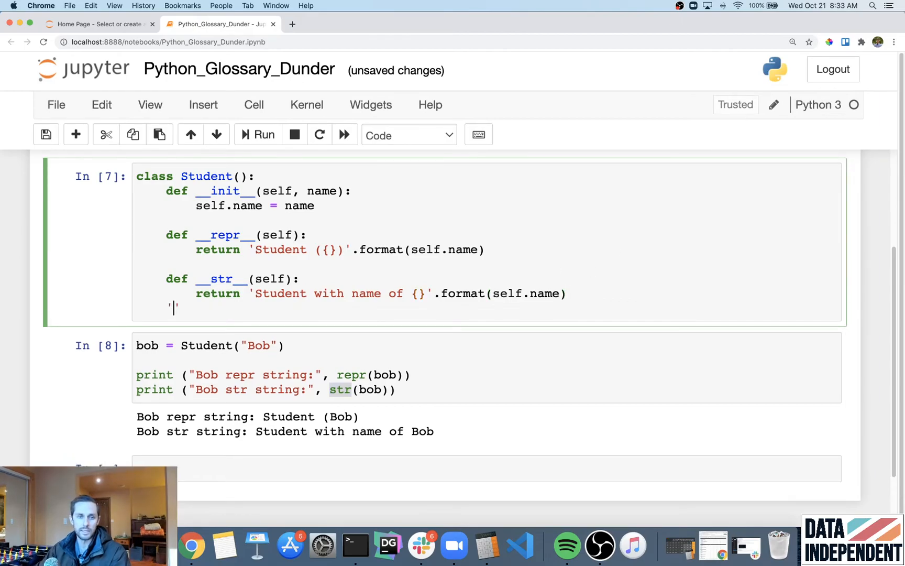
- Print "Length:", len(bob) to see the TypeError, then paste a method copy renamed __len__
key(Backspace)
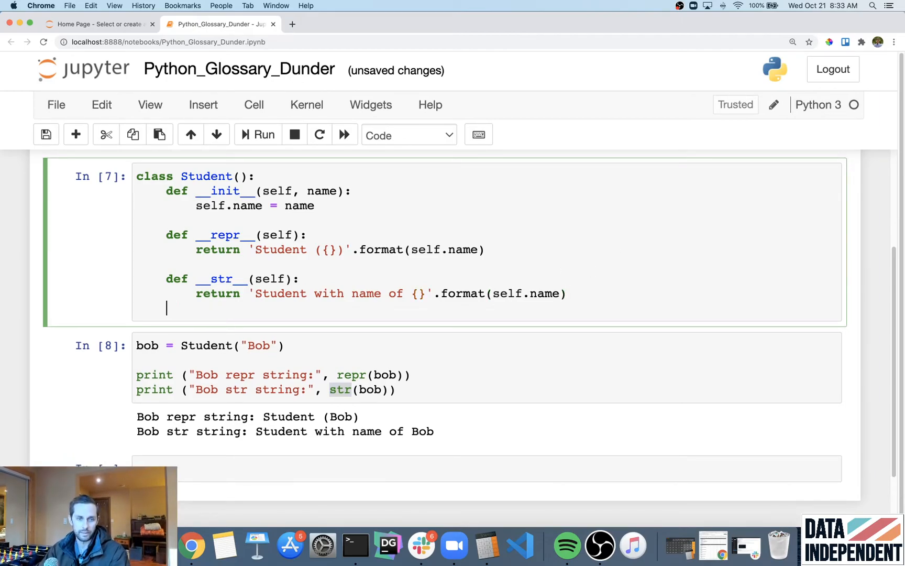
text(pr)
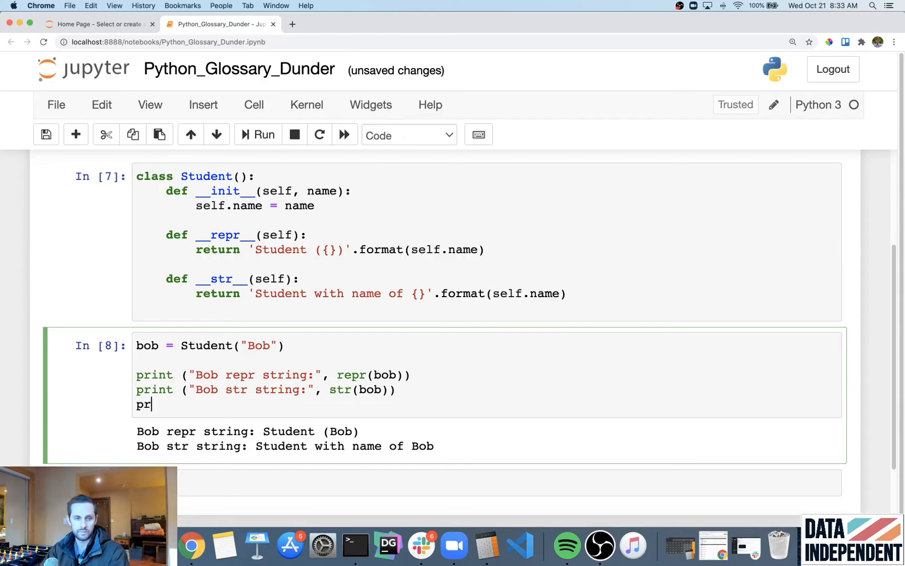
text(int ("Bob"))
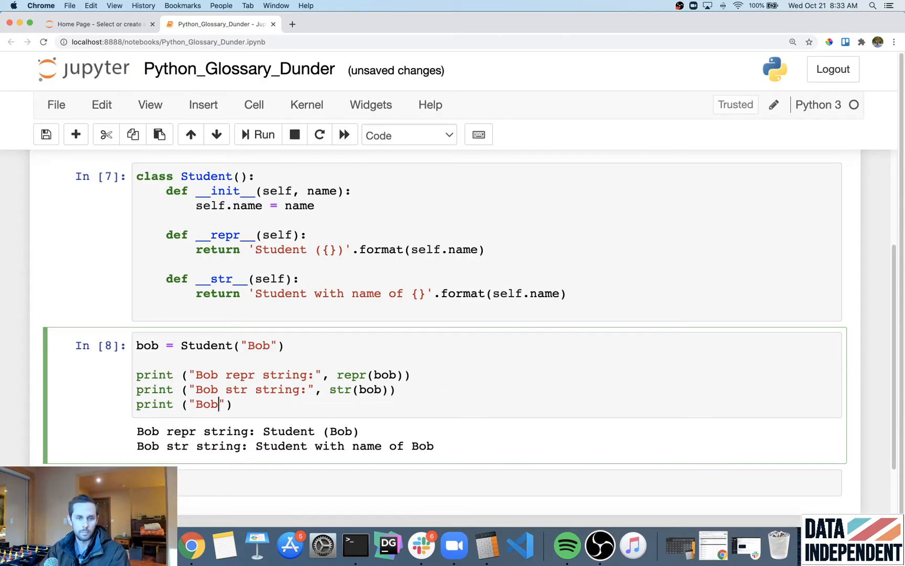
text(Length:", len(b)
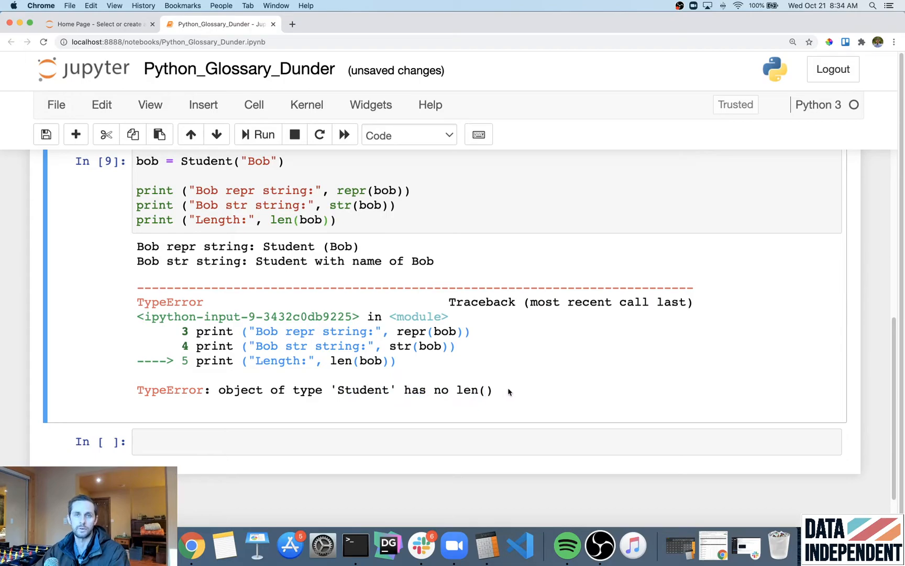
scroll(down, 3)
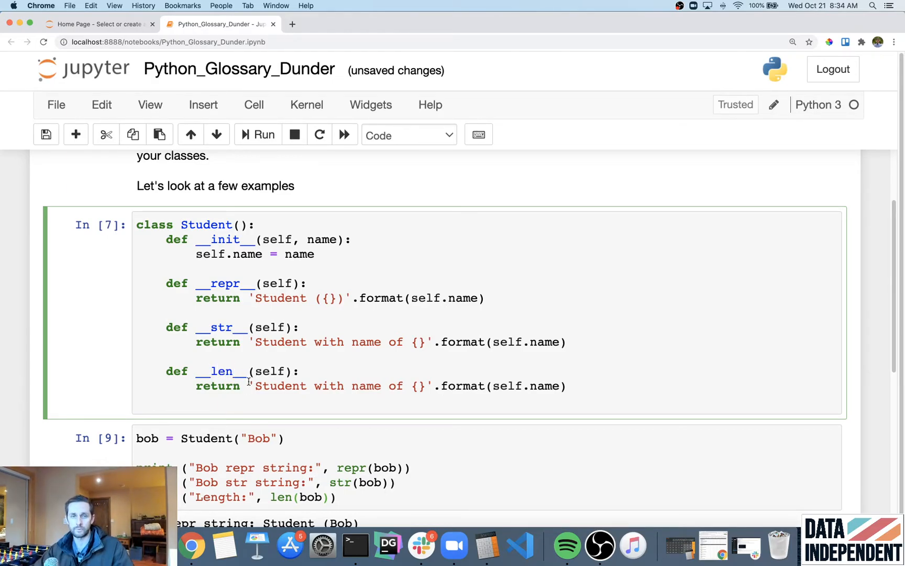
- Make __len__ return self.tests and set self.tests = [] in __init__
drag(248, 386, 565, 385)
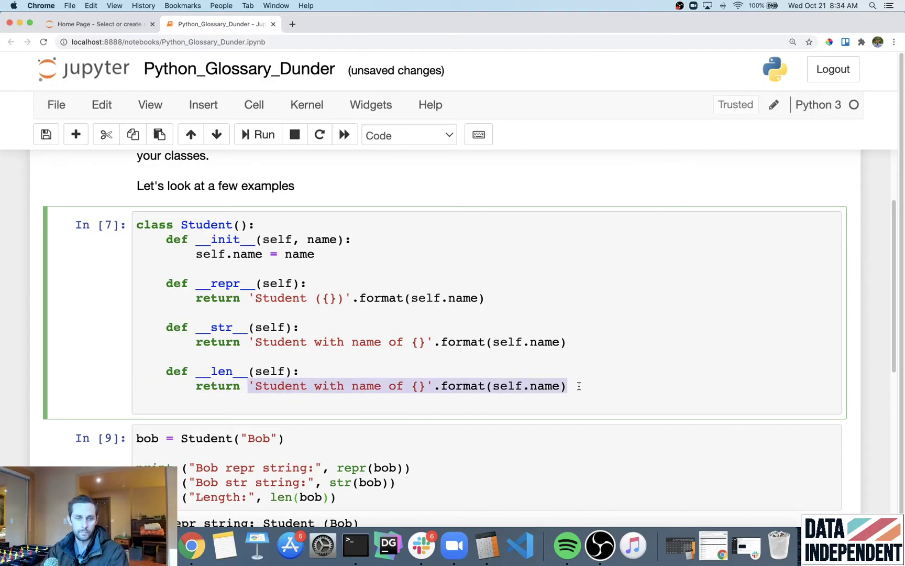
text(self.test)
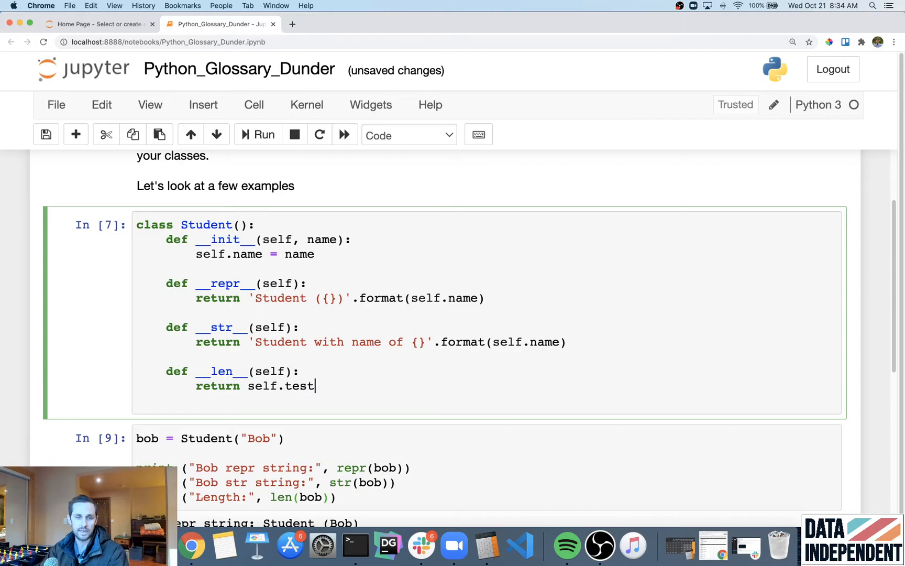
text(s)
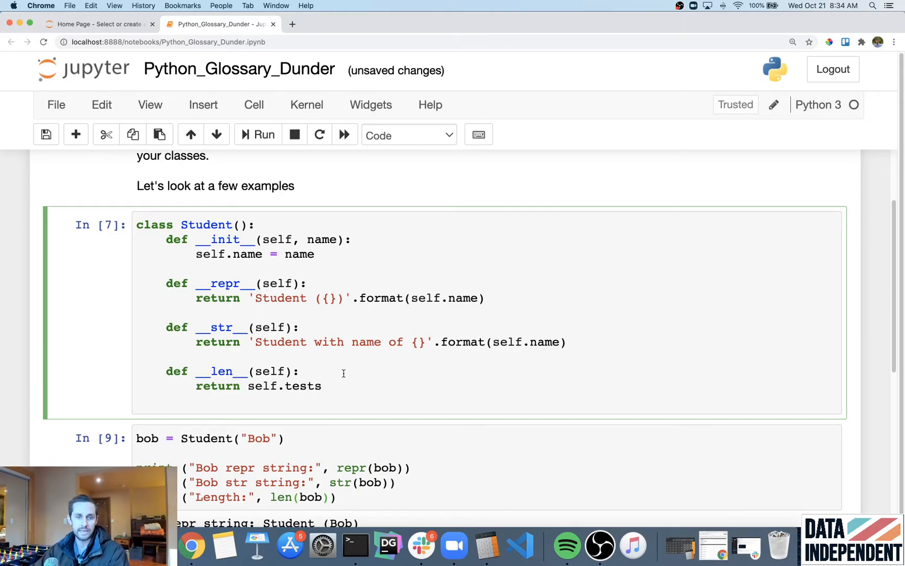
scroll(down, 3)
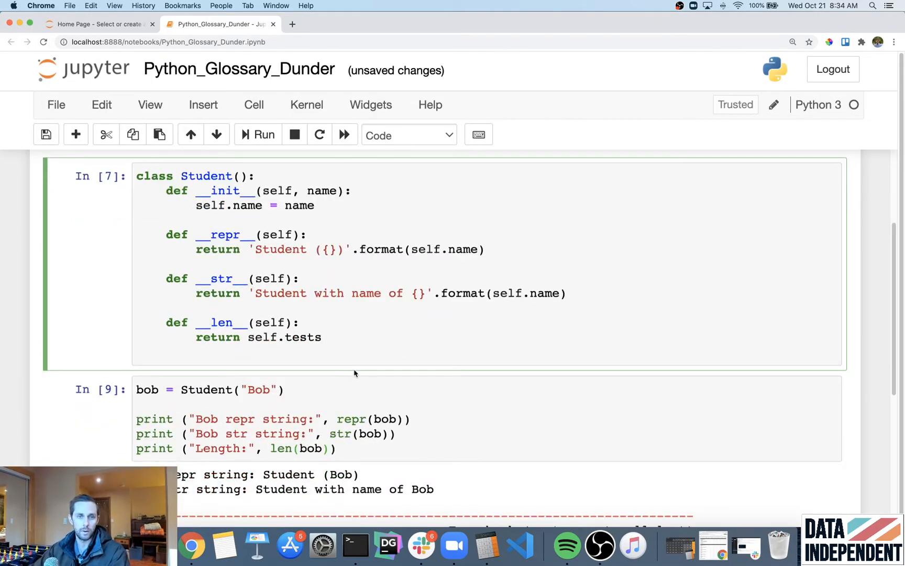
text(self.tests =)
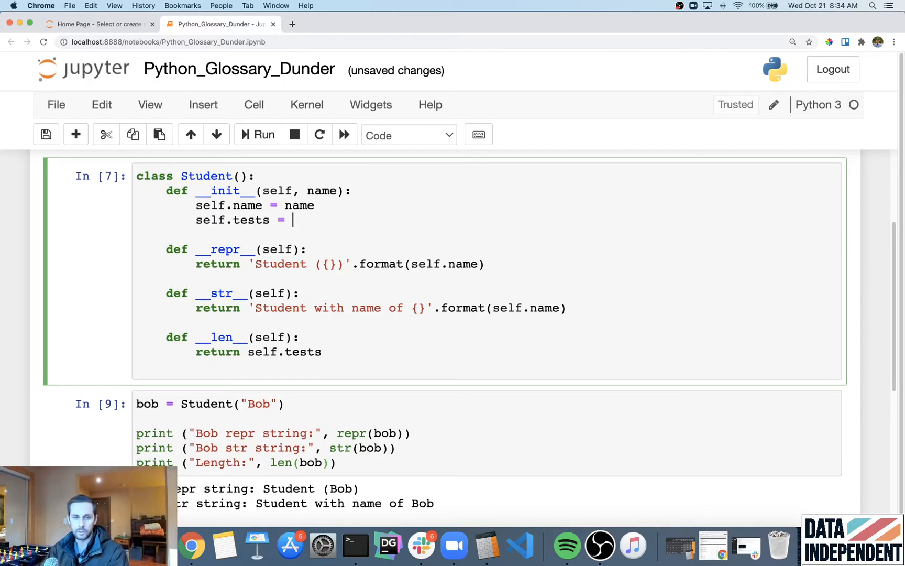
text([])
text(d)
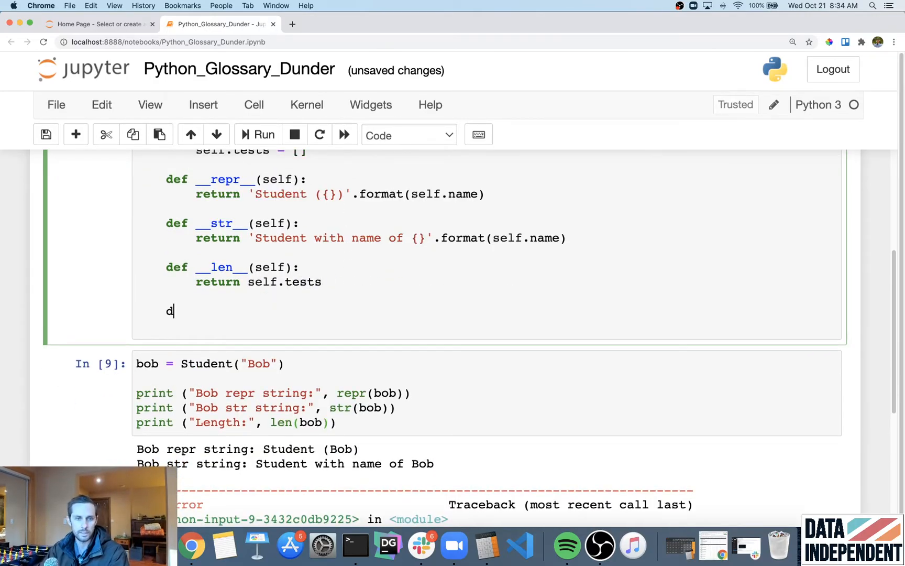
- Define add_test(self, test_score) appending test_score to self.tests
text(ef add_test(self,)
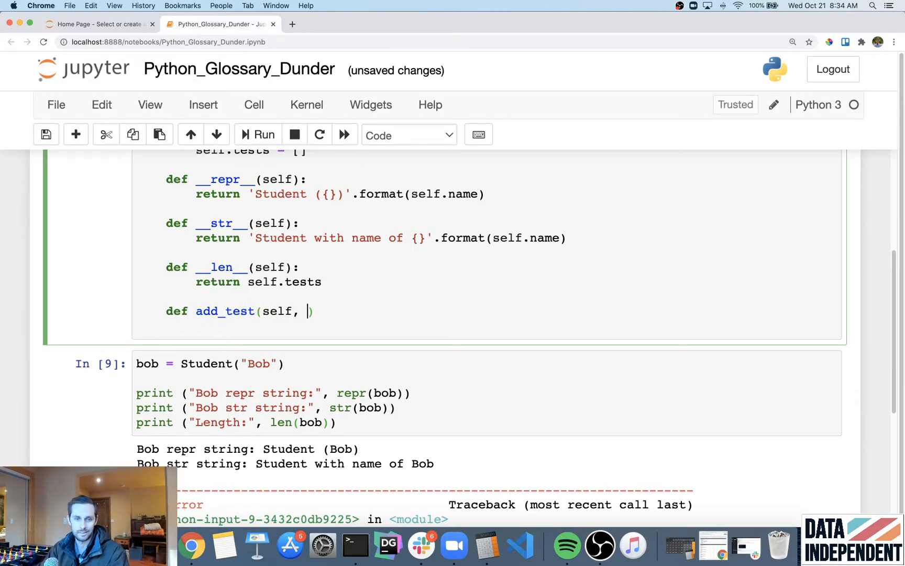
text(test_score)
text(self.tests.)
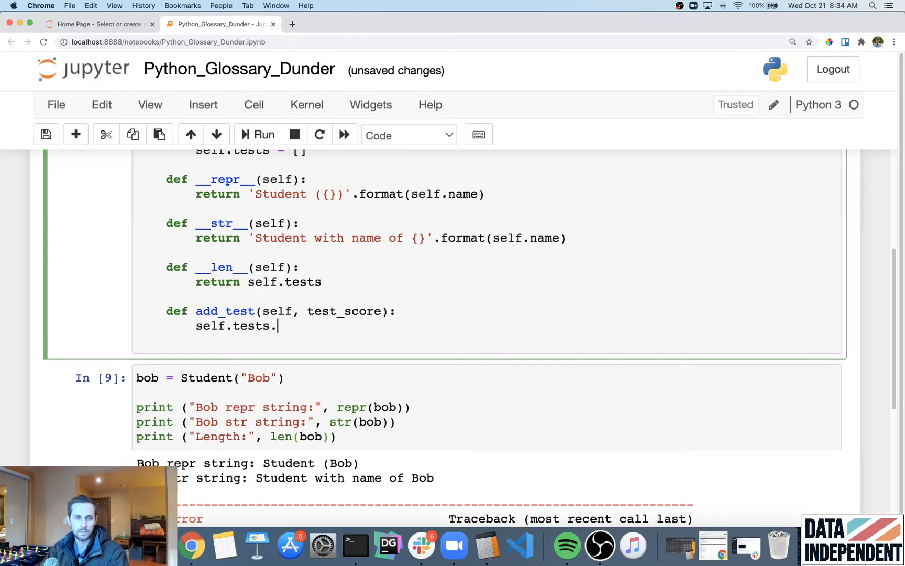
text(append(test_score)
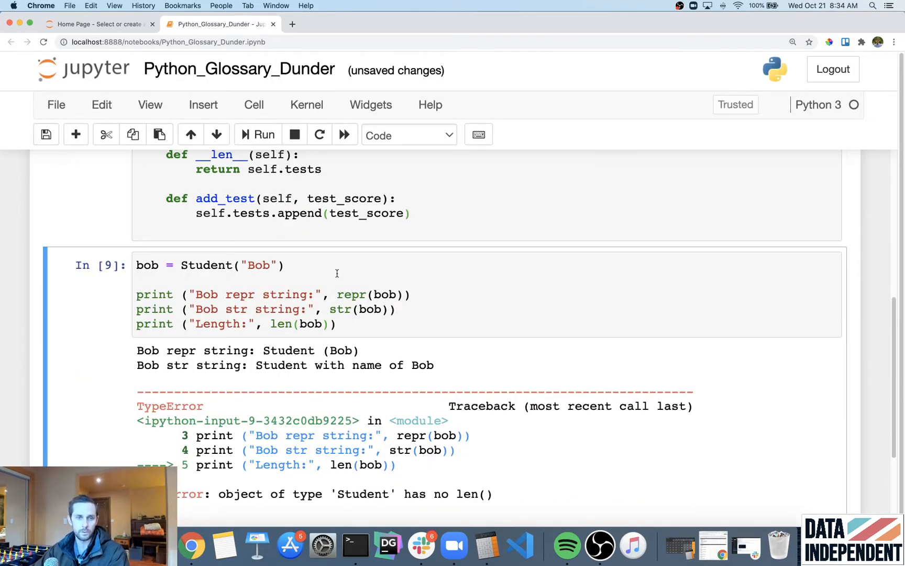
- Add bob.add_test calls for scores 50, 80, 90 and 96 and run the cell
text(bob.)
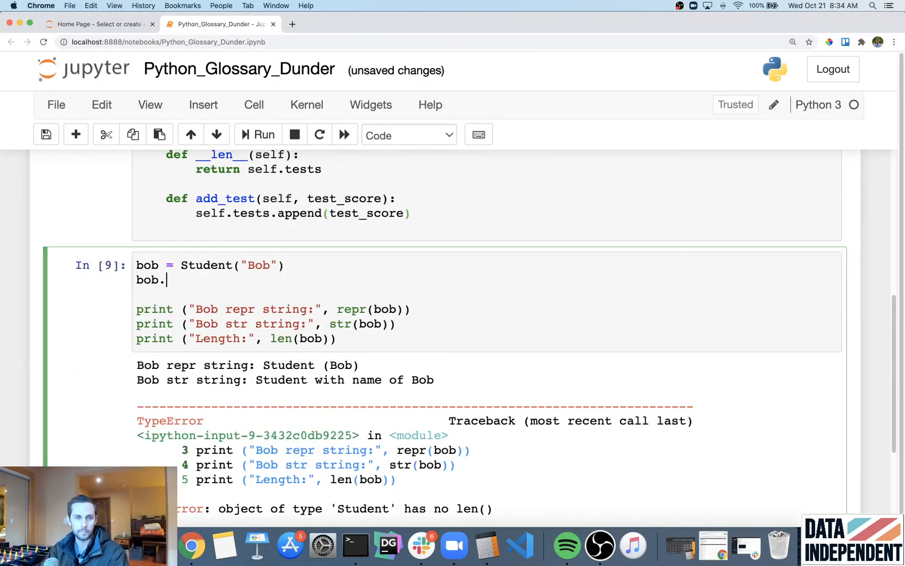
text(add_test)
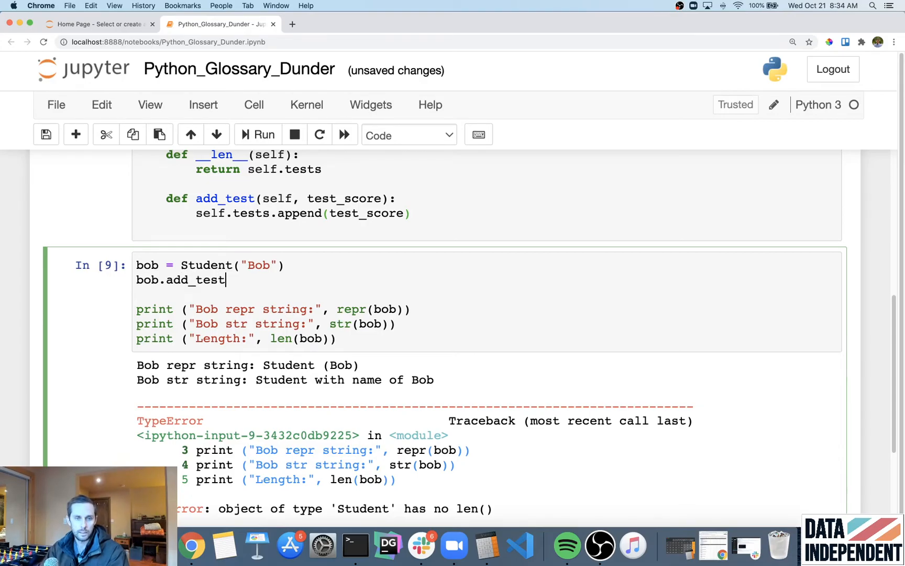
text((50))
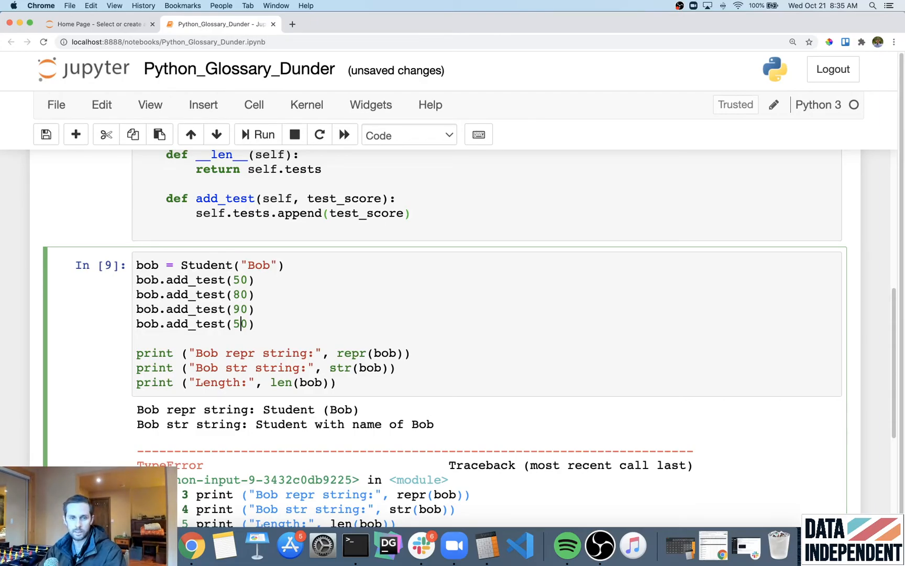
text(9)
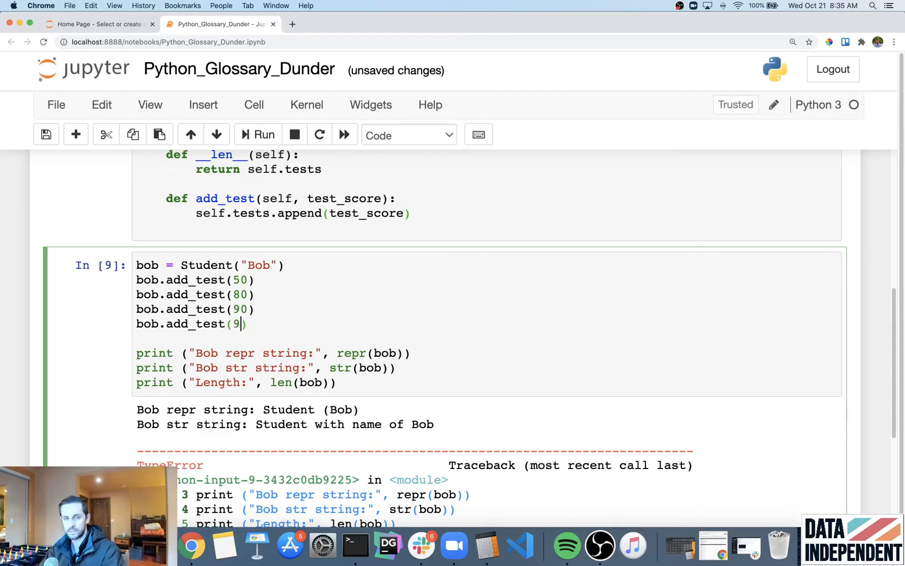
text(6)
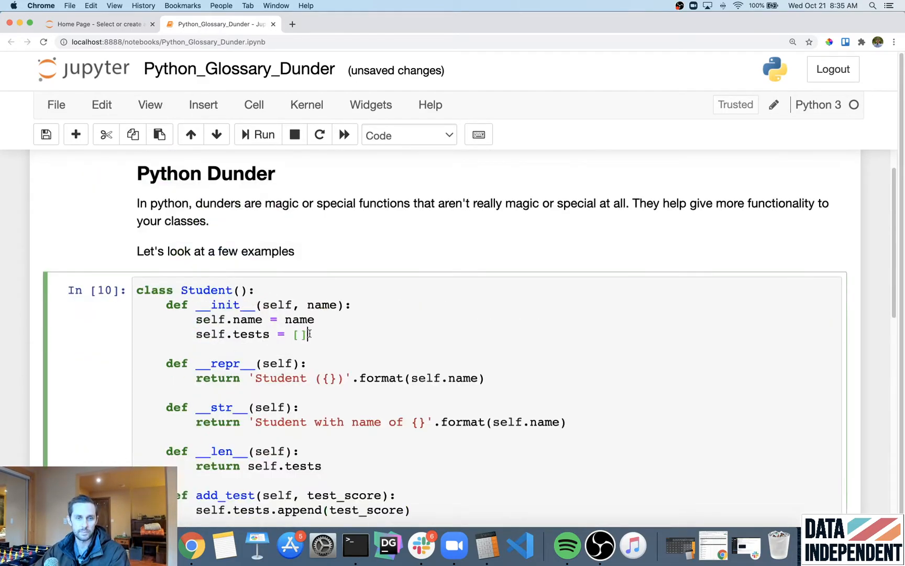
- Change __len__ to return len(self.tests) and re-run the class cell
scroll(down, 3)
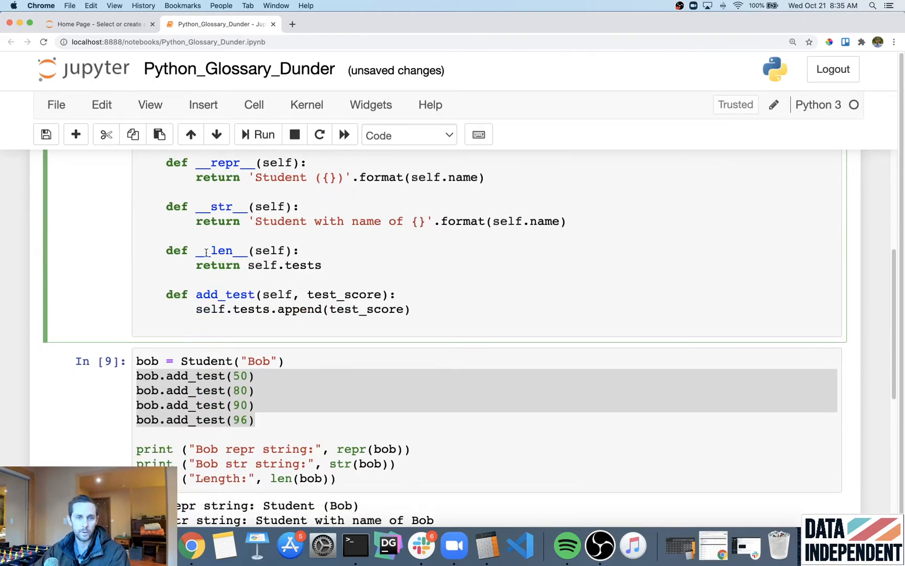
double_click(303, 265)
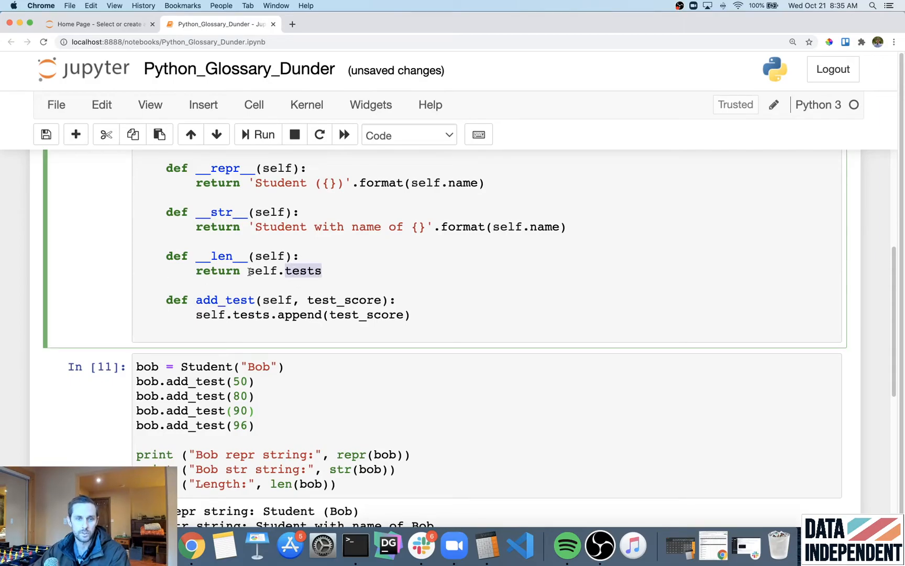
text(len()
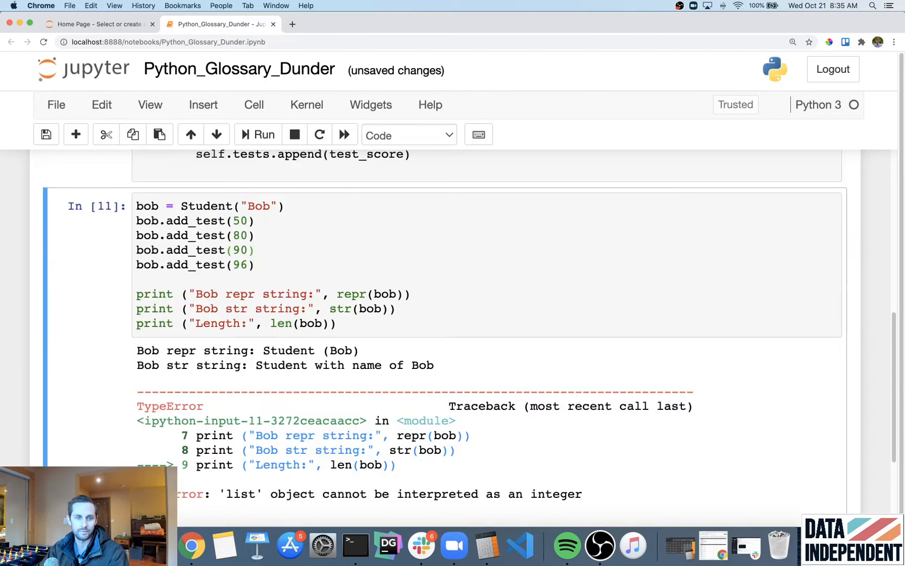
click(258, 134)
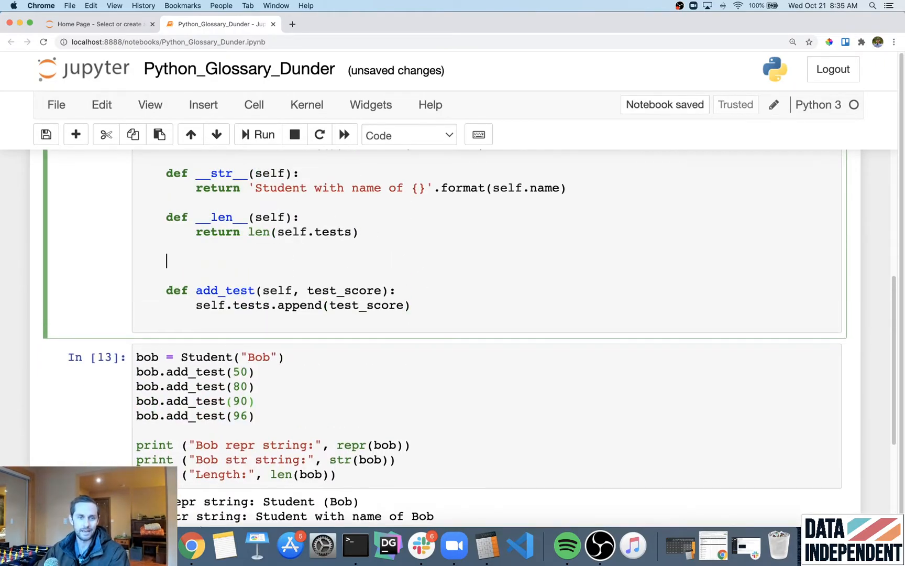
- Add __getitem__(self, pos) returning self.tests[pos] and run the cells
text(de)
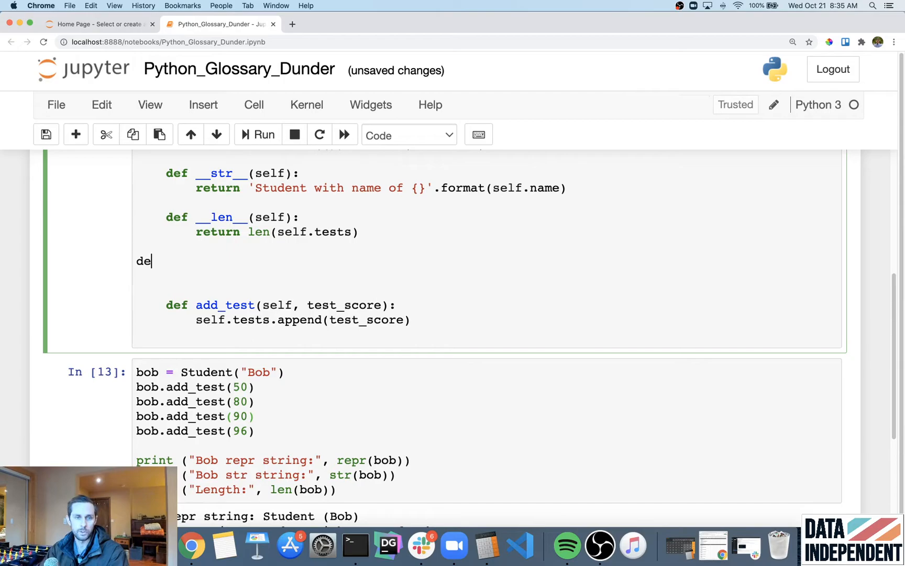
text(f)
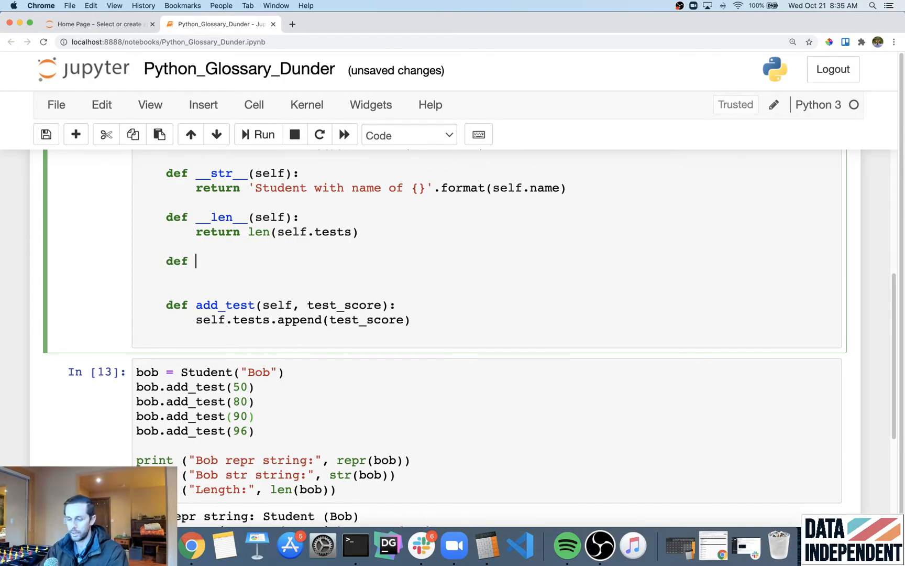
text(__getitem)
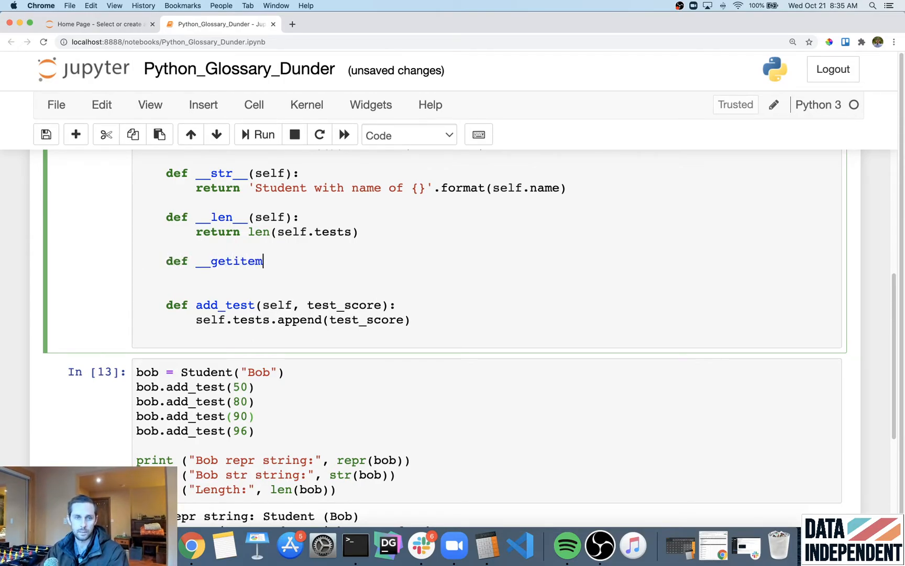
text(__(sel)
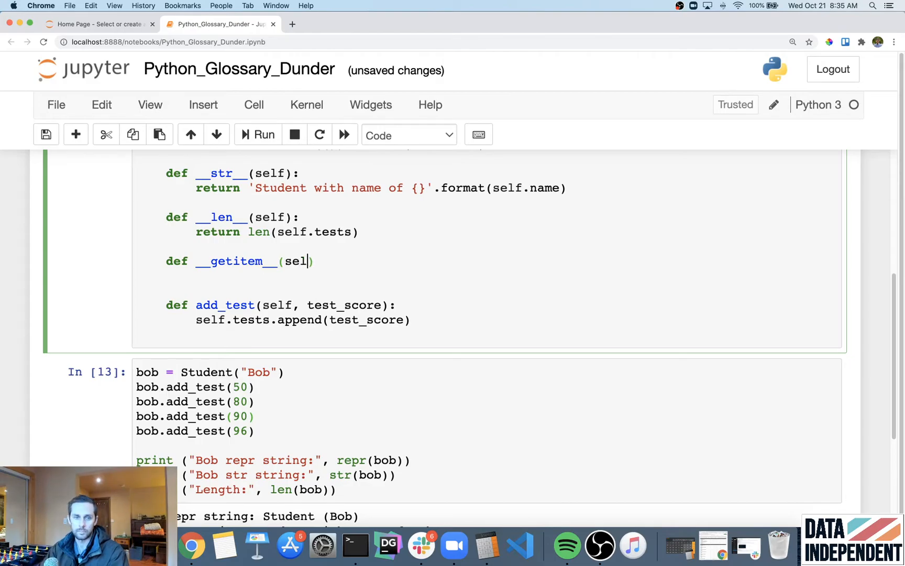
text(f, pos)
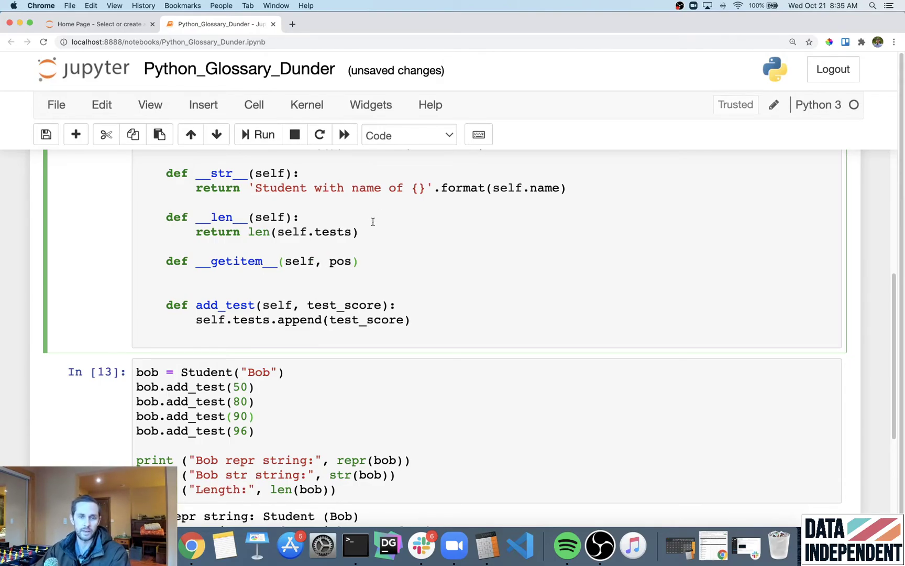
double_click(340, 262)
text(return)
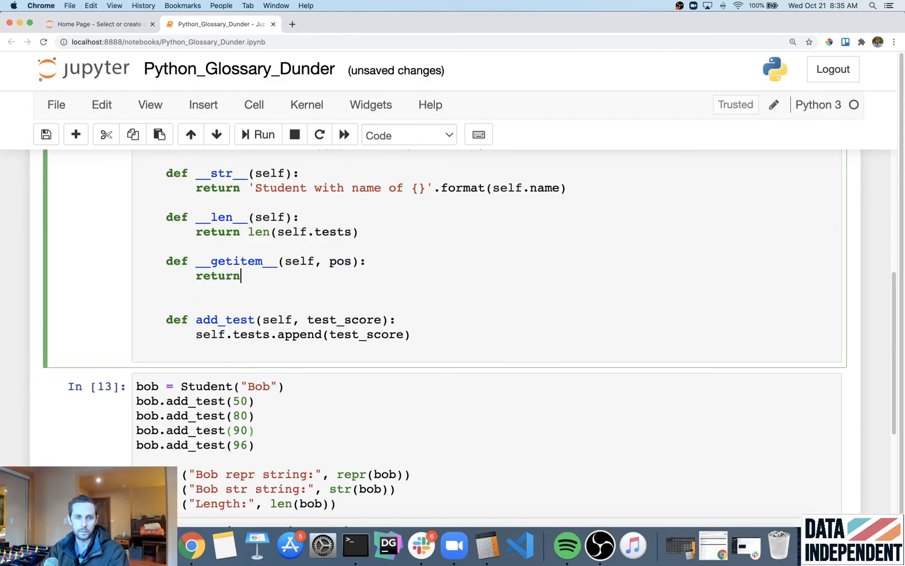
text(self.test)
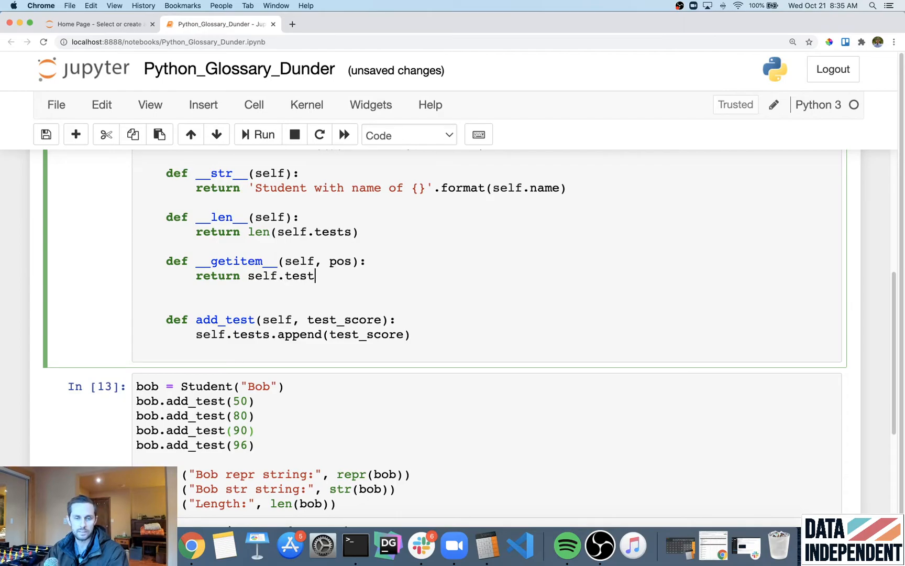
text(s[pos])
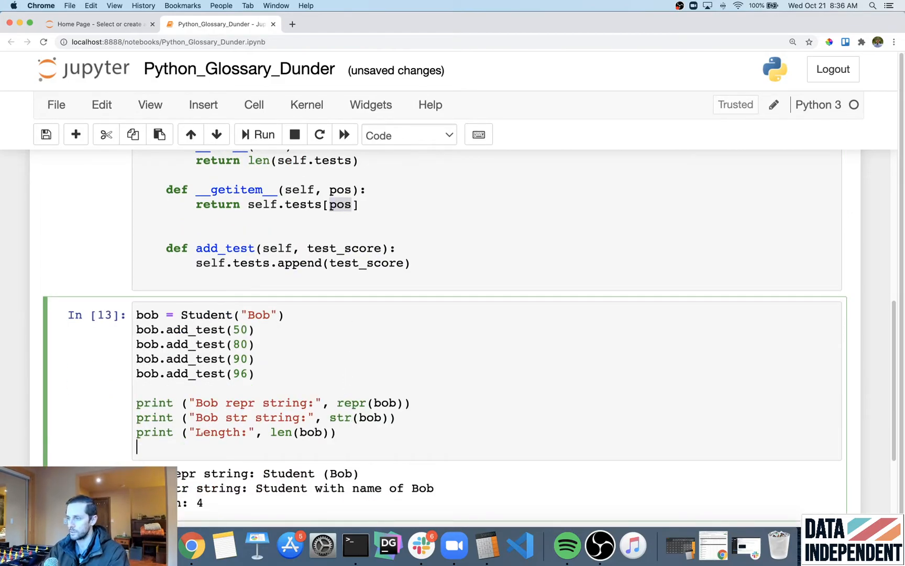
- Print "__getitem__:", bob.__getitem__(2), re-run the class, and get output 90
text(print (""))
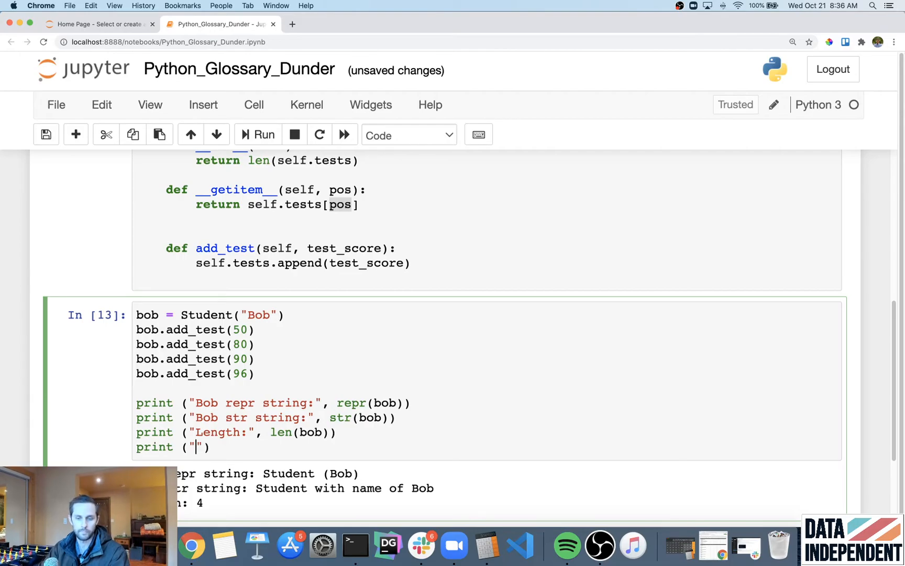
text(__getitem__)
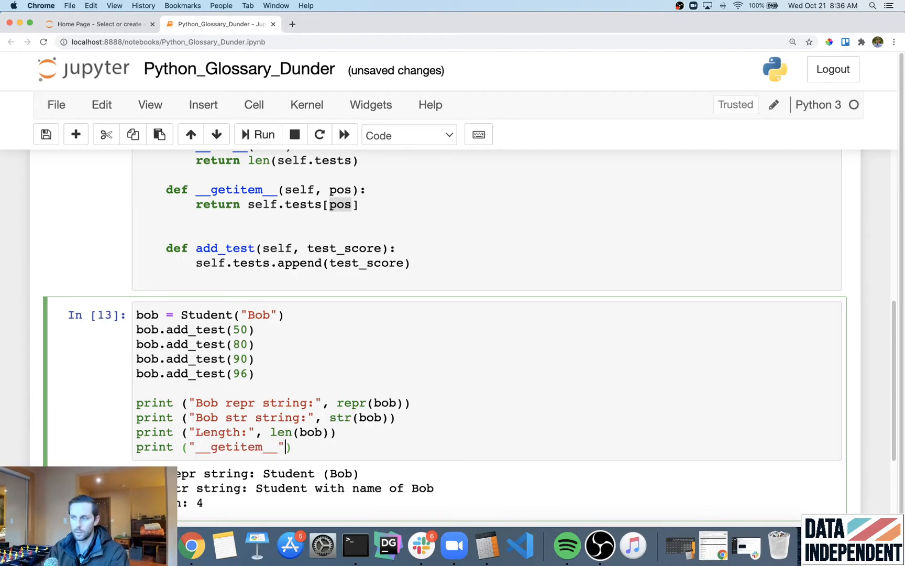
text(, bob.__)
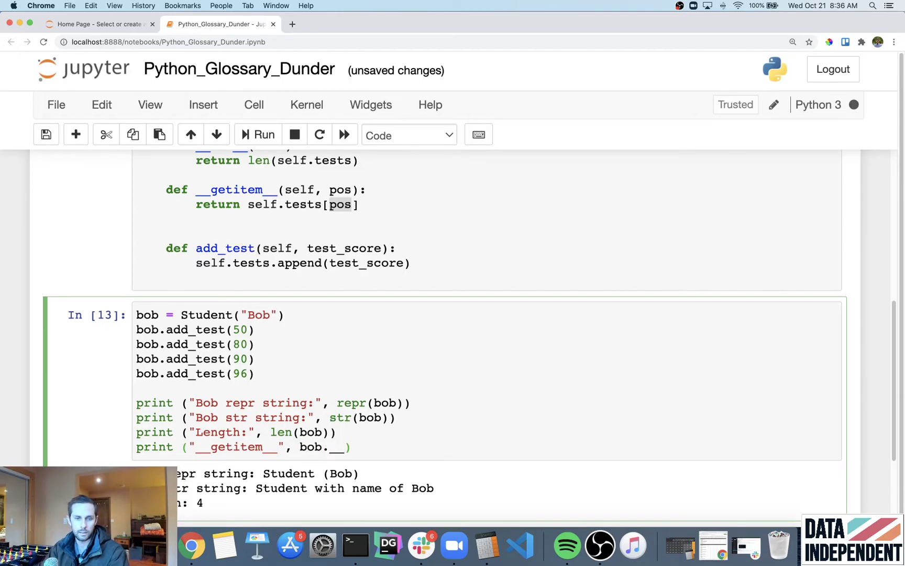
text(getitem)
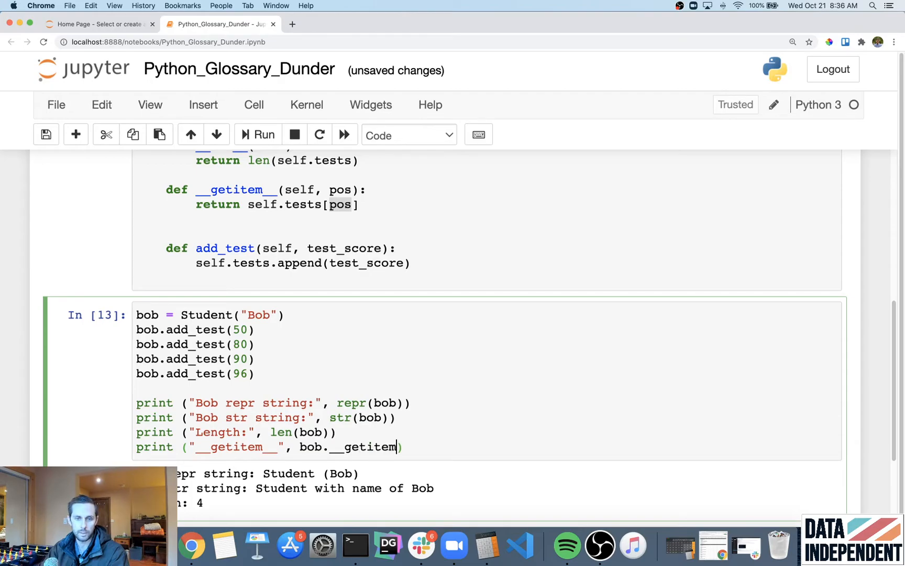
text(__(2)
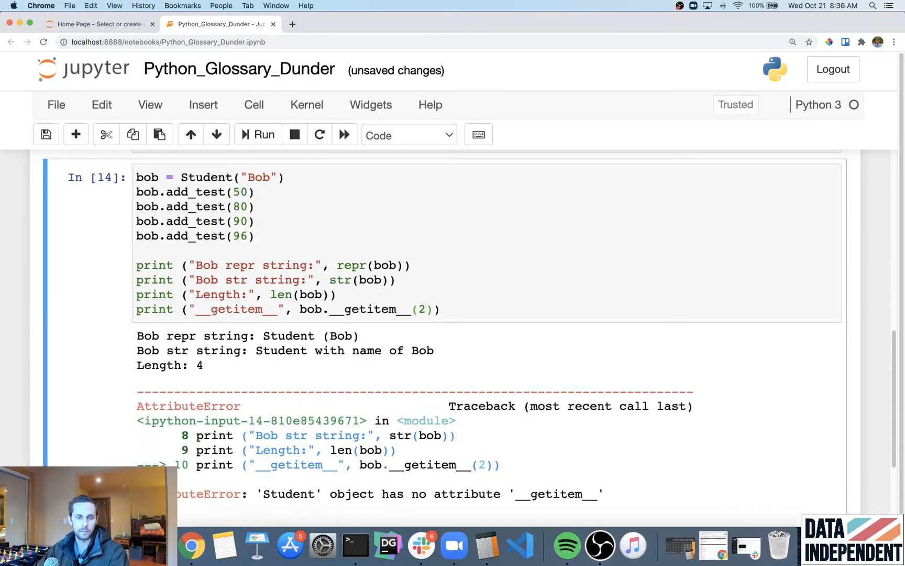
click(258, 134)
text(:)
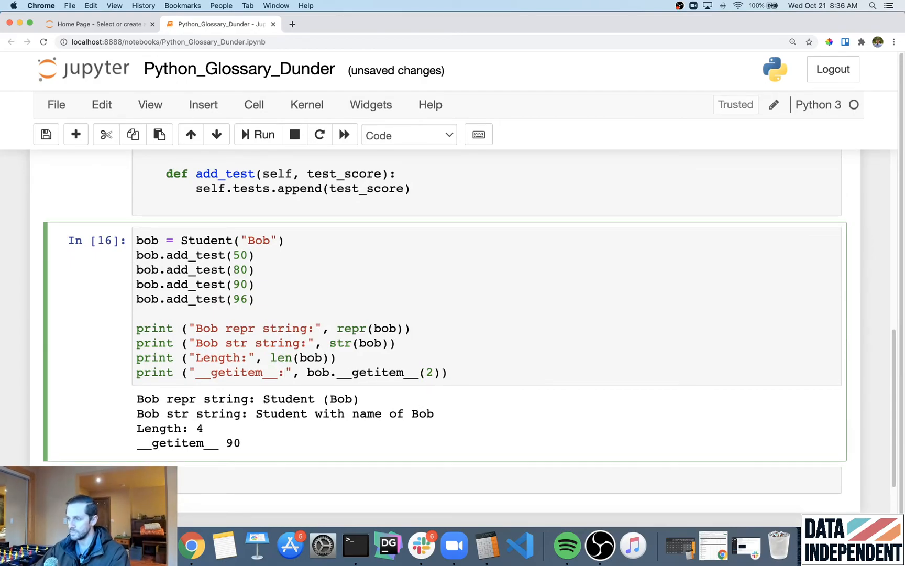
mouse_move(244, 443)
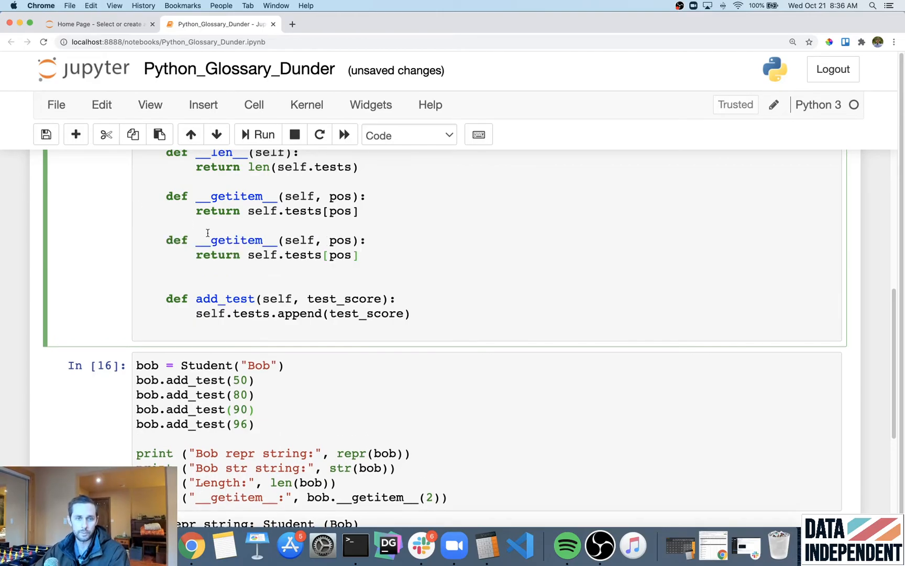
- Add a __reverse__(self, pos) method to Student returning self[::-1]
text(reverse)
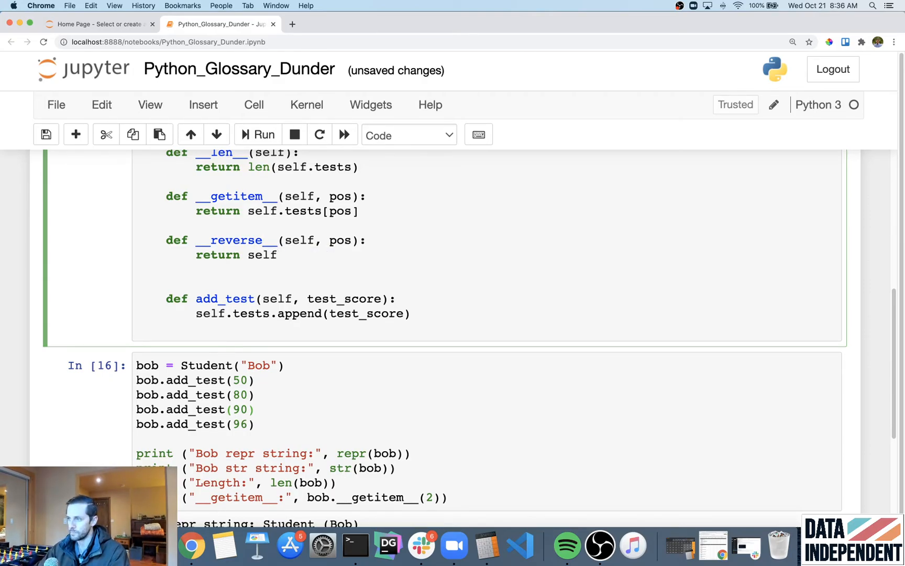
text([::])
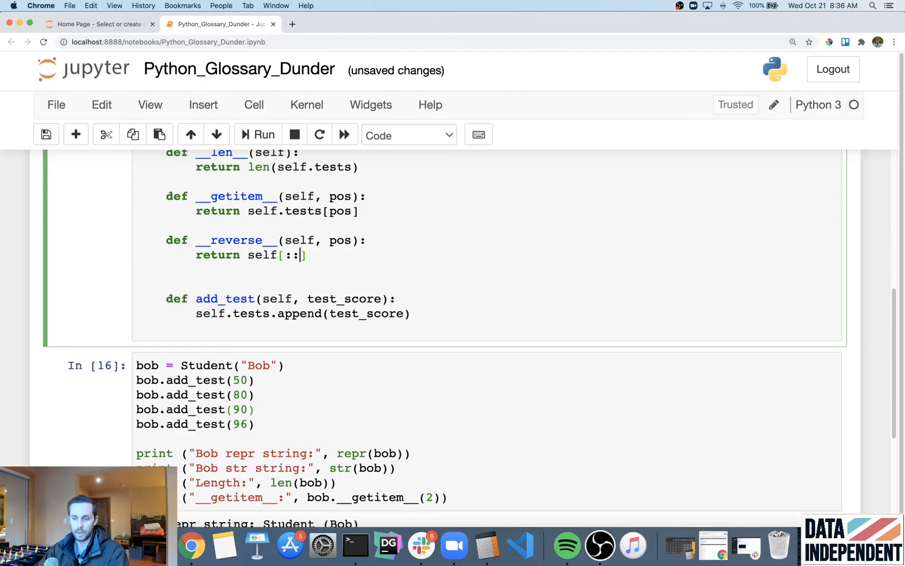
text(-1)
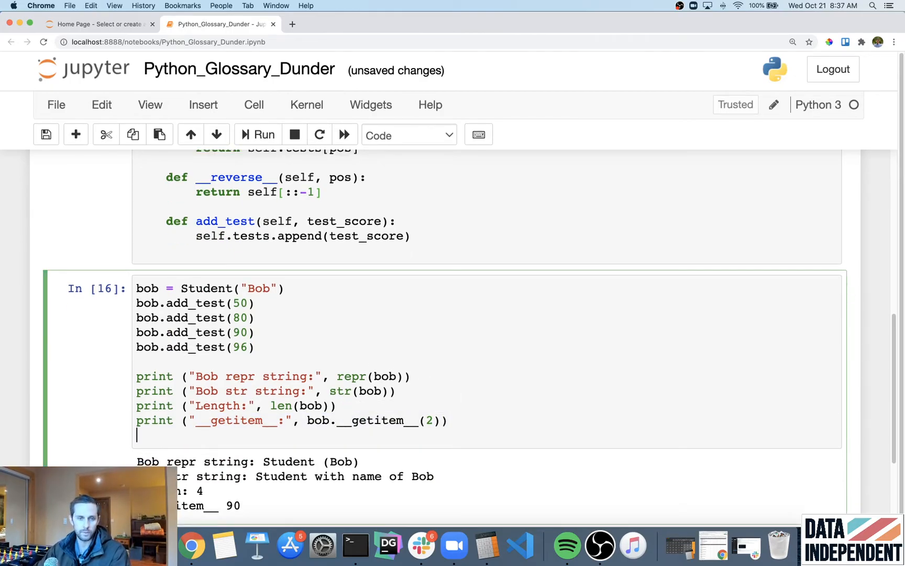
- Add a demo line printing 'reverse:' with bob.__reverse__() called as a method
text(print ("__getitem__:", bob.__getitem__(2)))
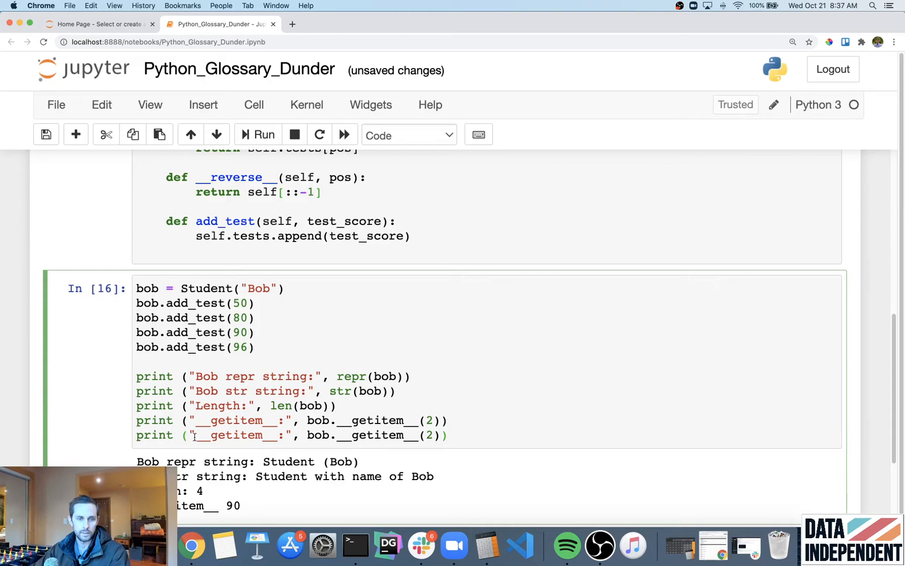
text(reverse)
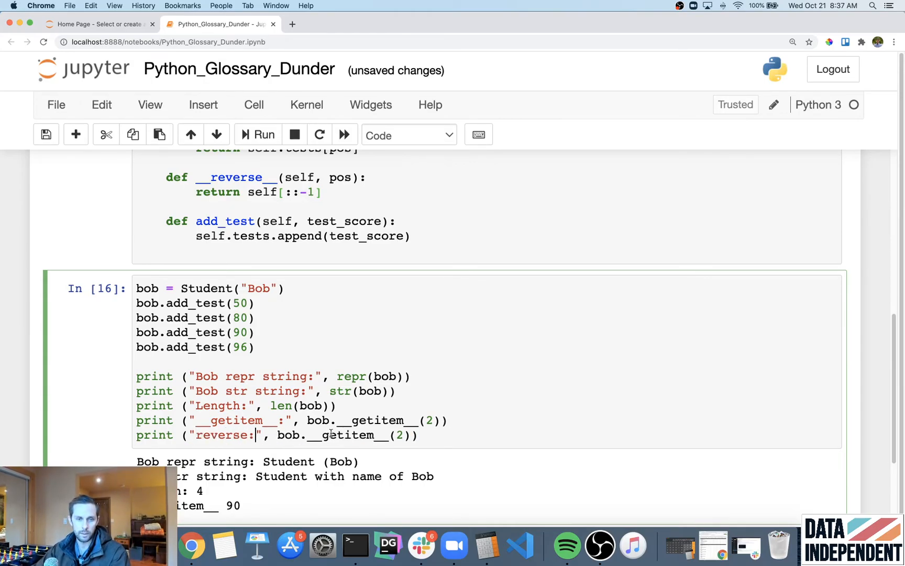
text(reverse)
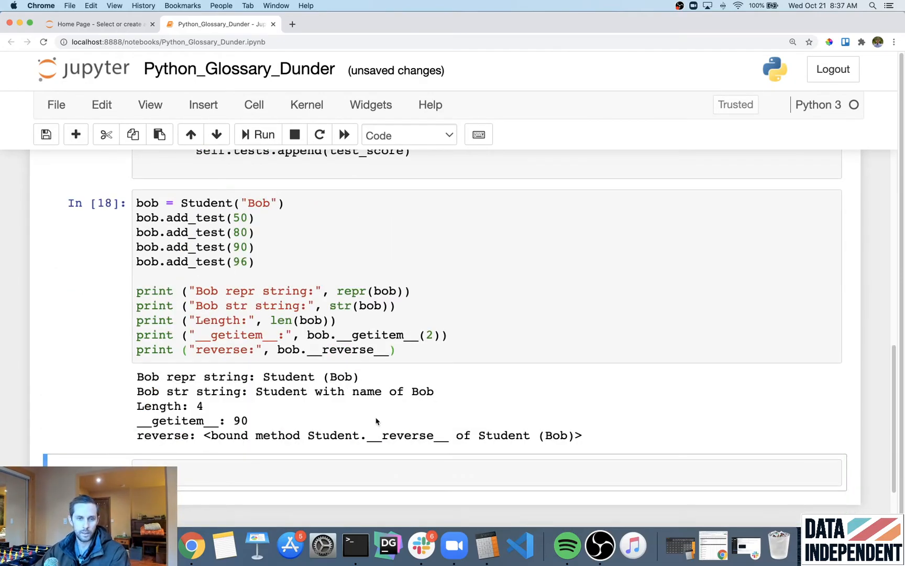
click(387, 350)
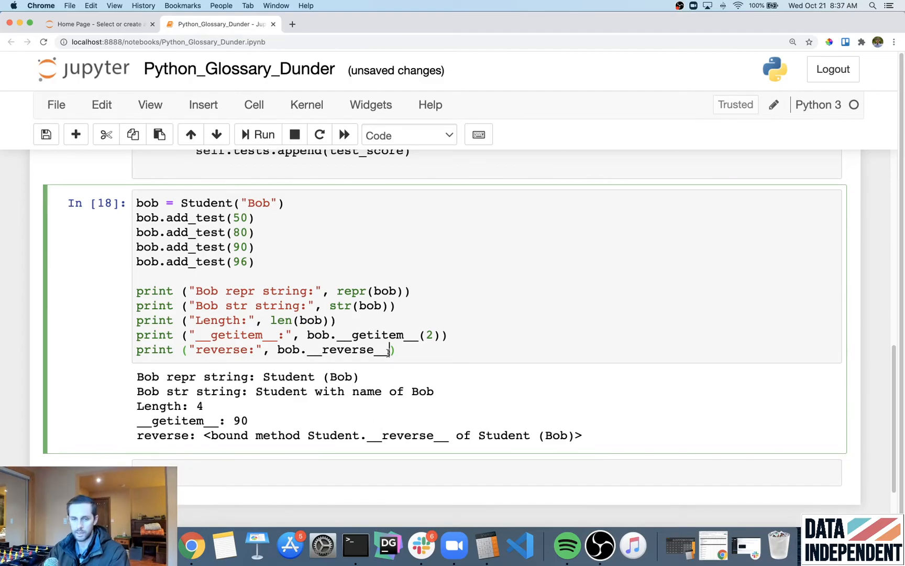
click(258, 134)
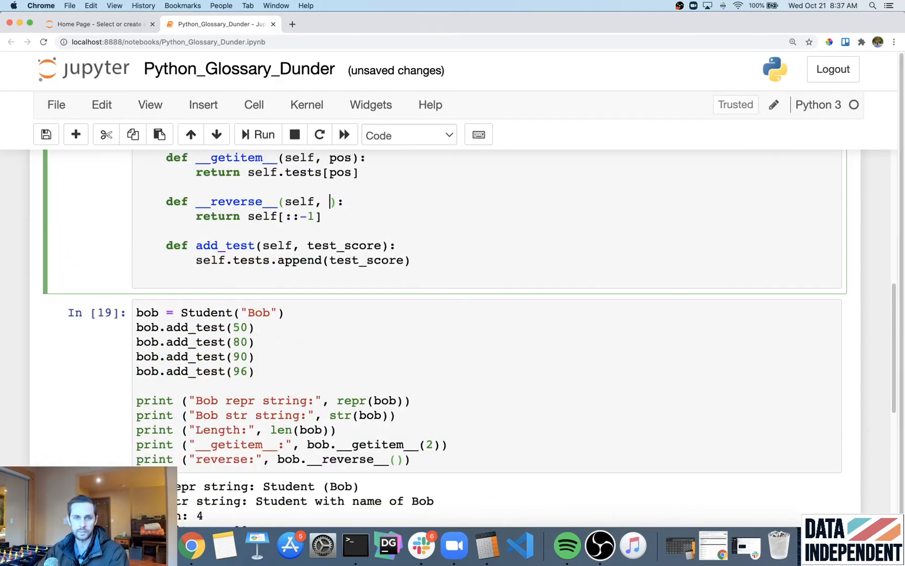
- Drop the pos parameter and run to show reverse: [96, 90, 80, 50]
key(Backspace)
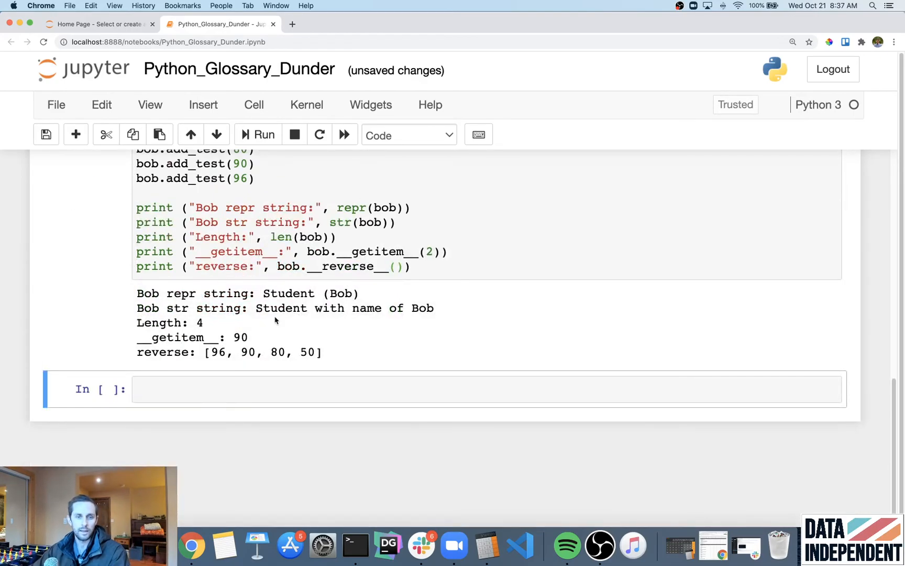
drag(205, 352, 321, 352)
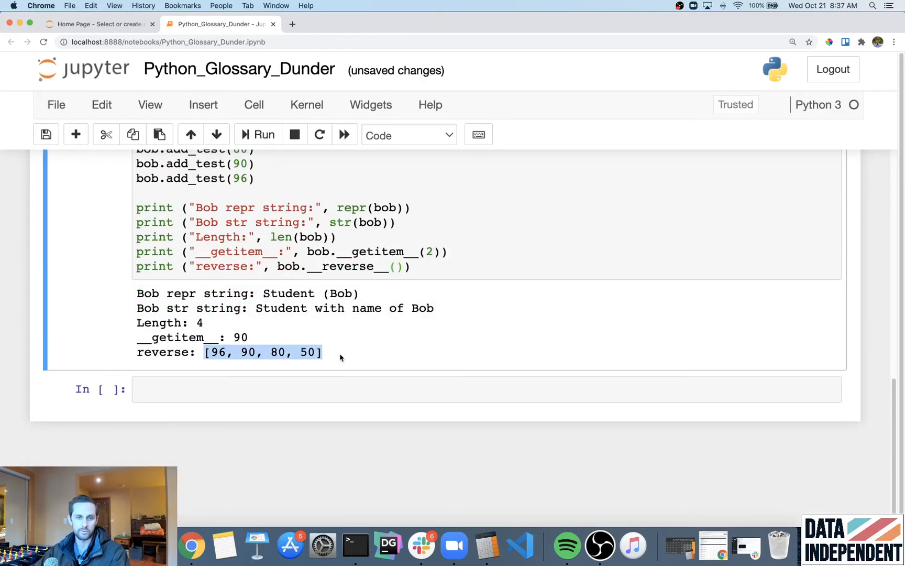
click(486, 277)
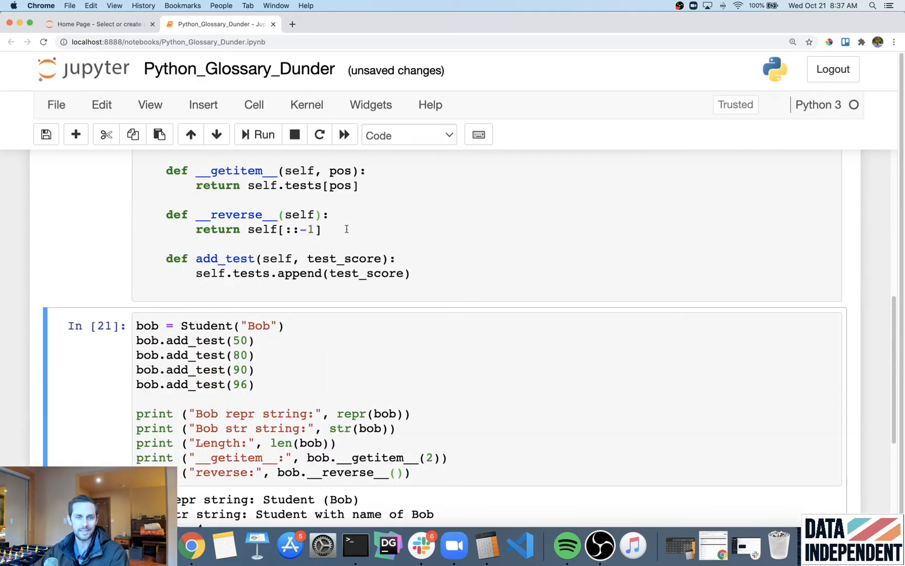
- Copy __reverse__ into a new method named __getattr__ in the Student class
click(344, 230)
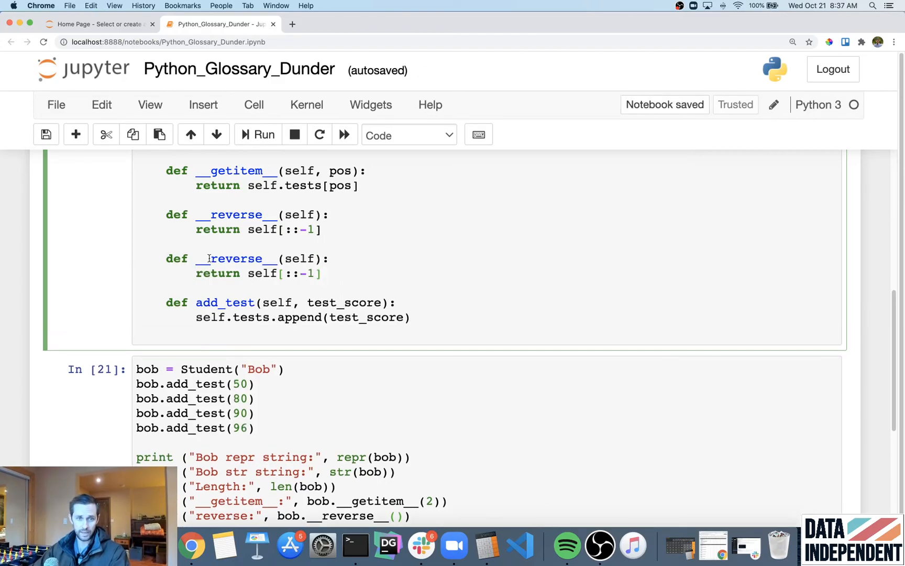
text(getattr)
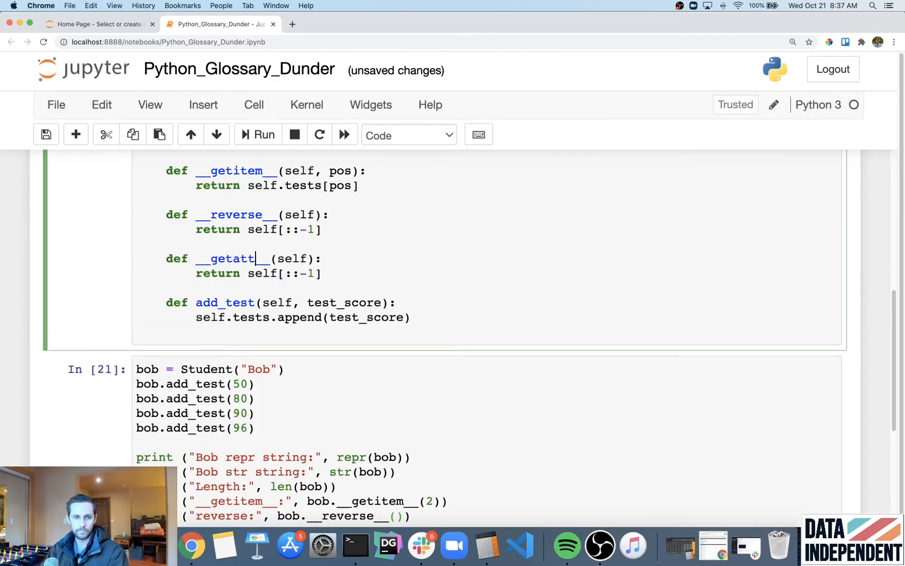
text(r)
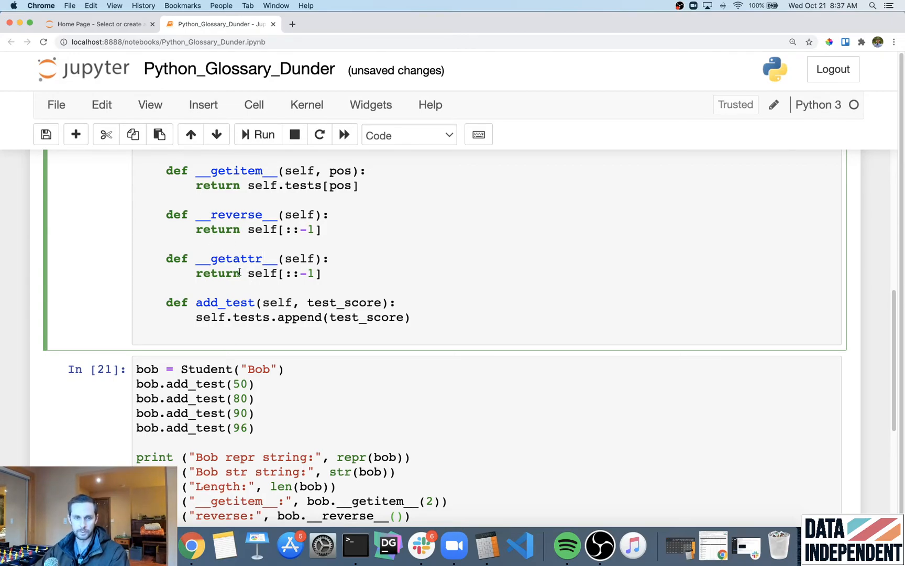
mouse_move(254, 249)
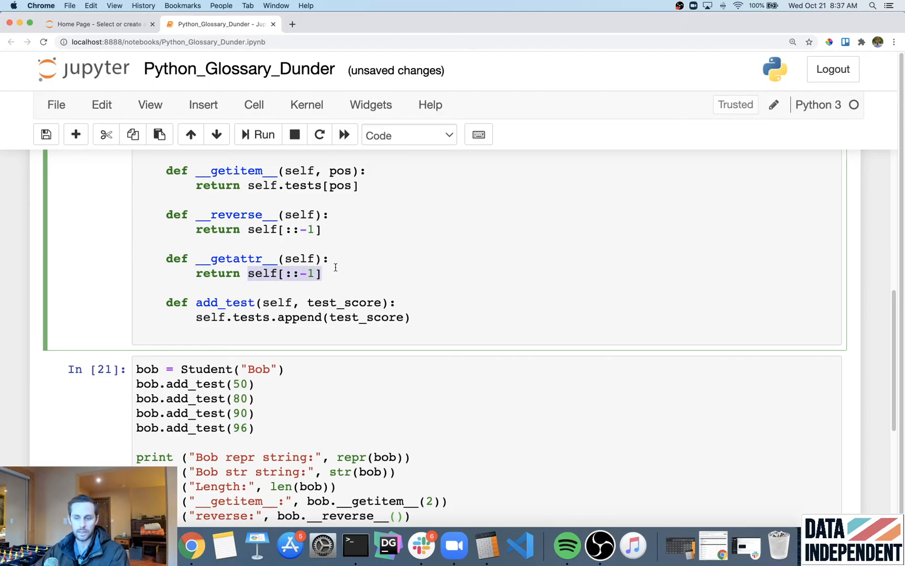
- Make __getattr__(self, item) return "Attr not found: " + item.upper()
text("Attr")
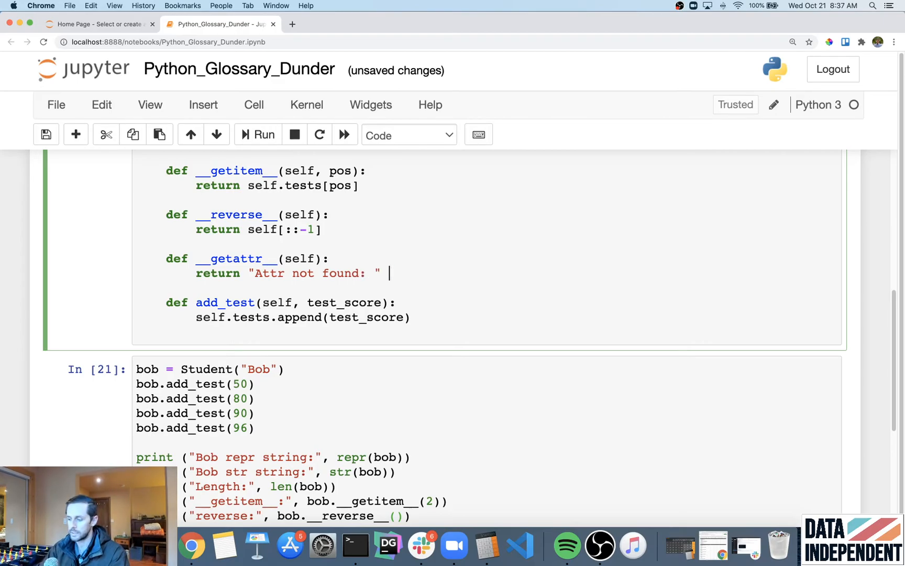
text(+ item)
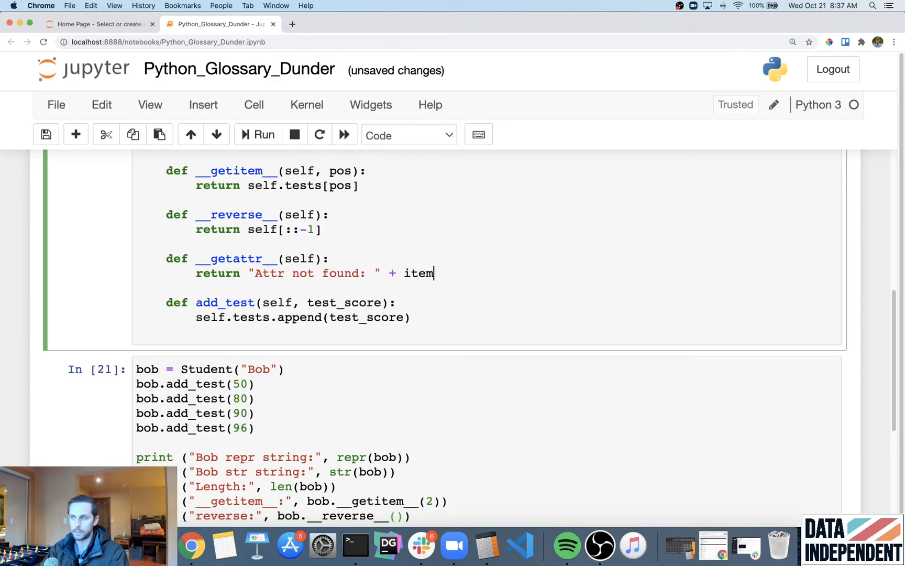
text(,upper)
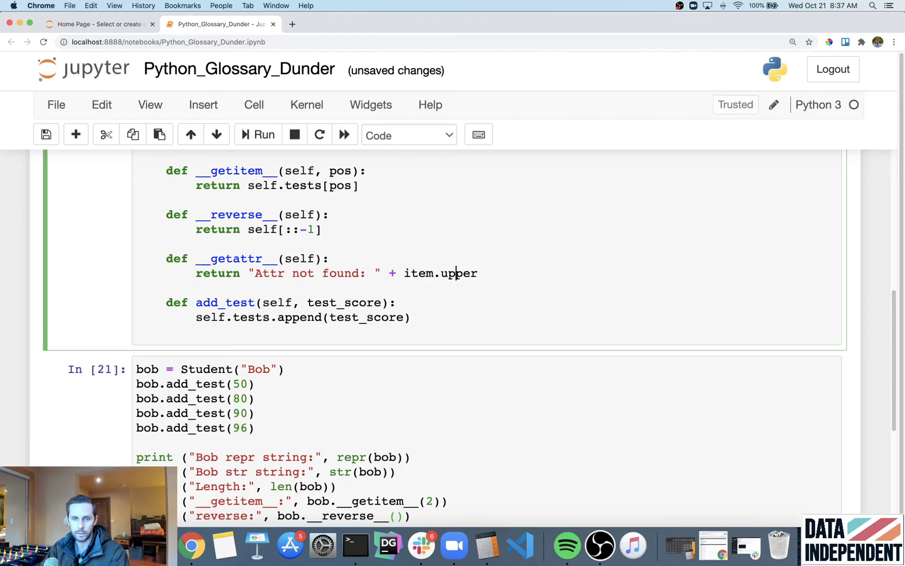
text(())
click(329, 259)
text(, it)
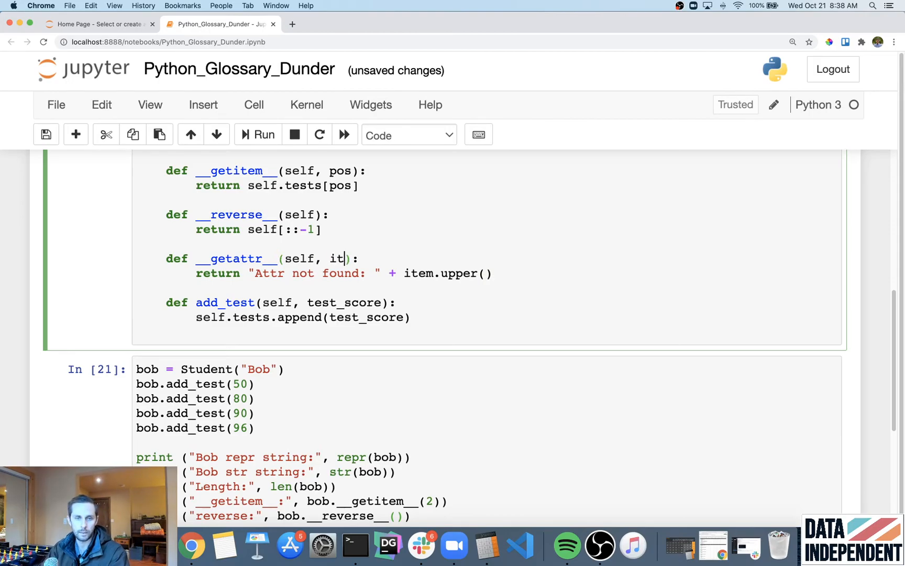
text(em)
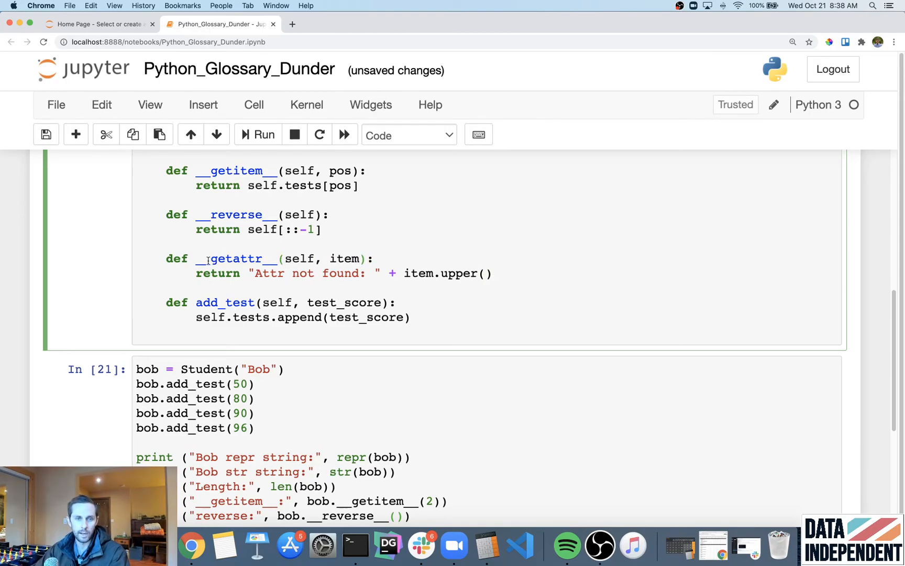
double_click(345, 259)
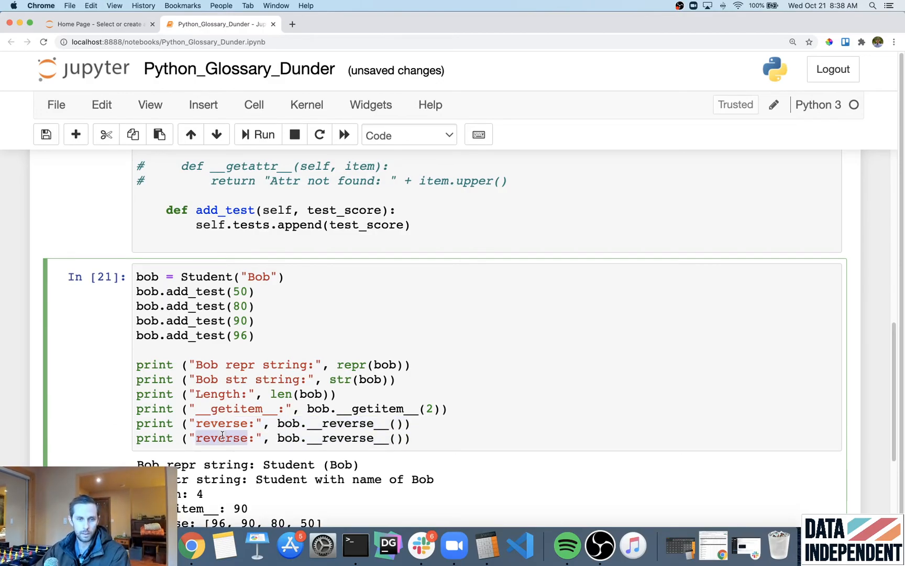
- Add print("Test Attribute:", bob.test_attribute) to the demo cell
text(Test Attribu)
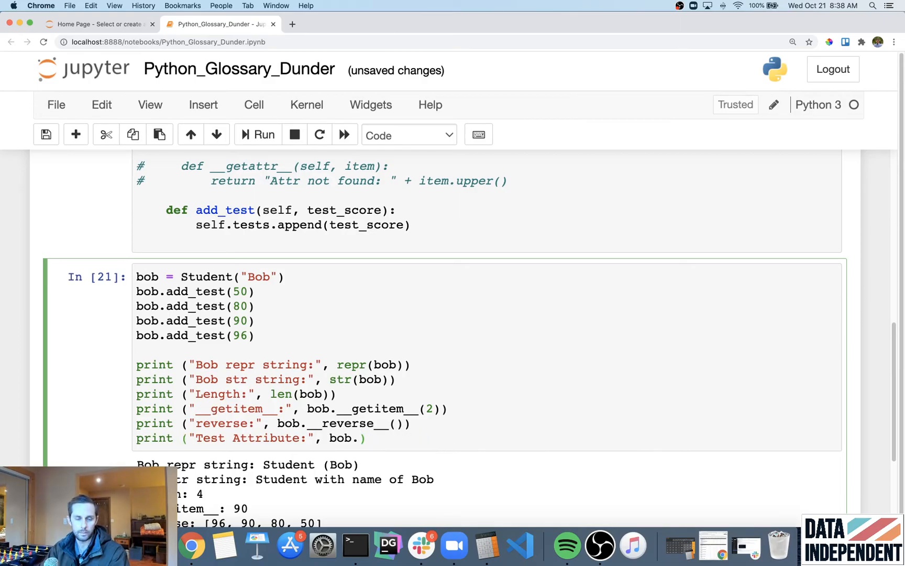
text(test_attr)
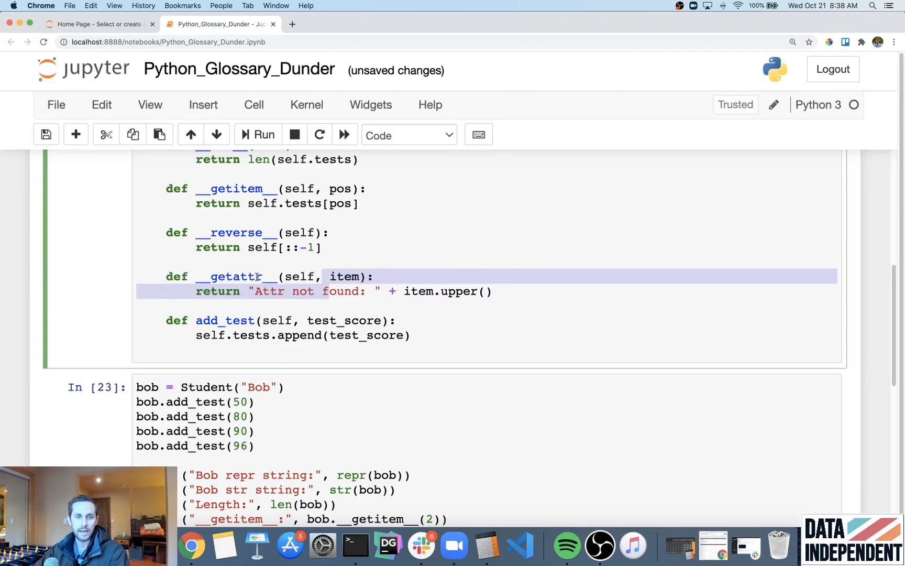
- Run both cells to show Test Attribute: Attr not found: TEST_ATTRIBUTE
click(251, 291)
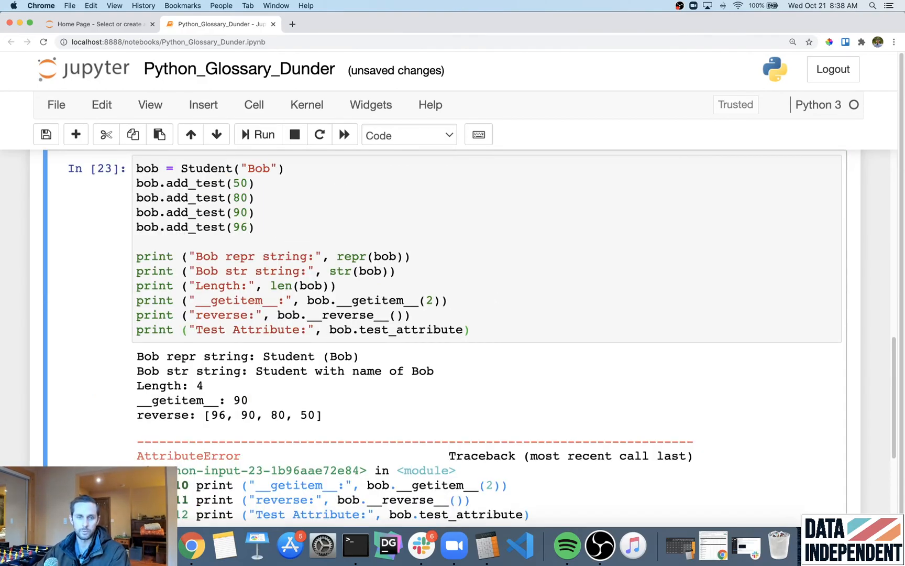
click(258, 134)
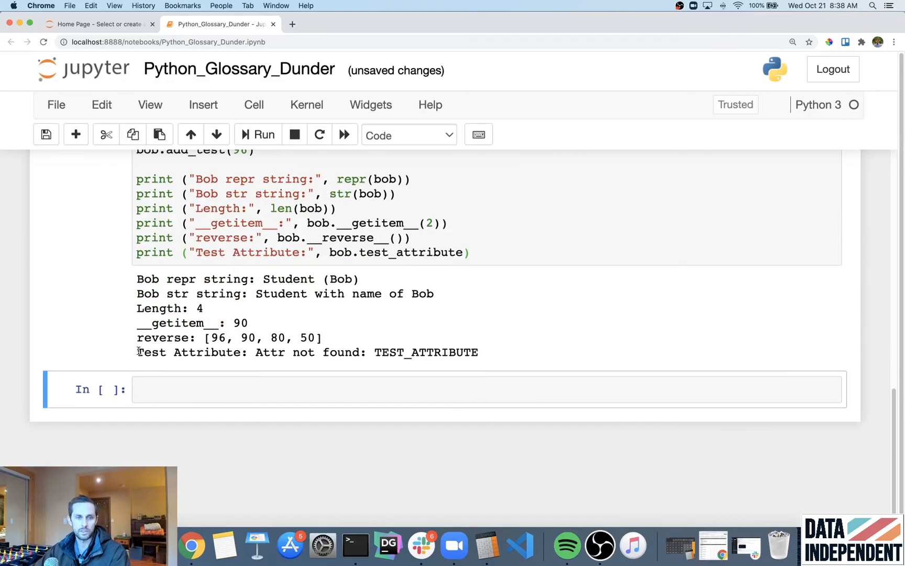
double_click(152, 352)
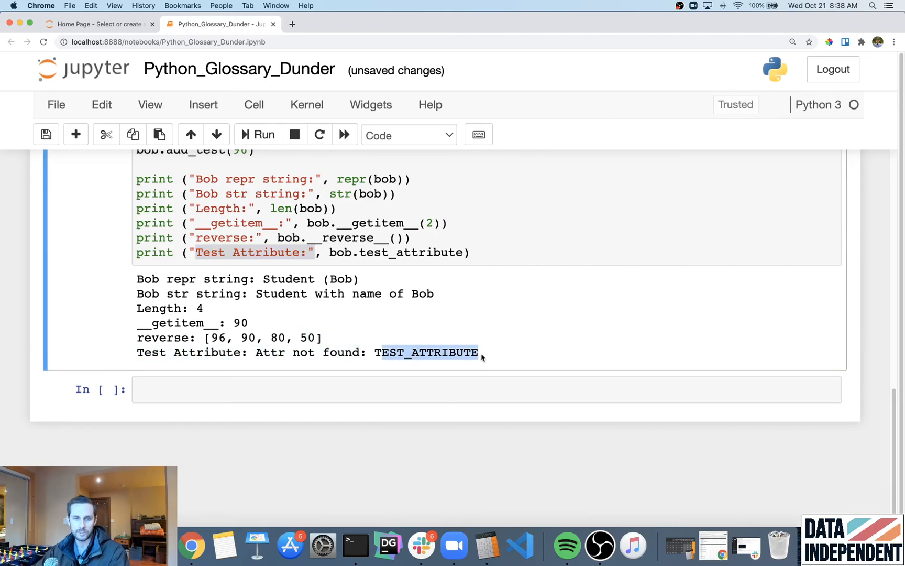
- Rename the attribute to test_attributedafa and re-run, printing TEST_ATTRIBUTEDAFA
text(dafa)
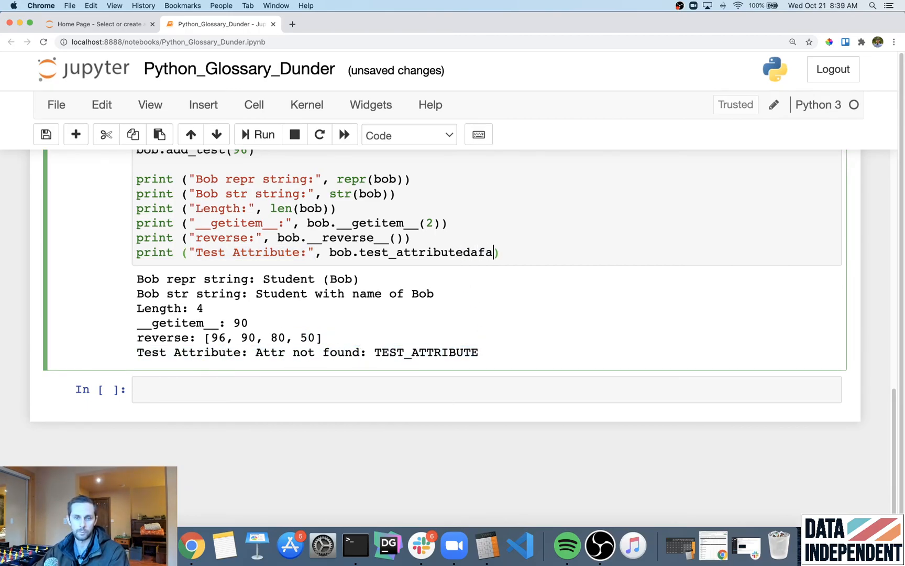
click(258, 134)
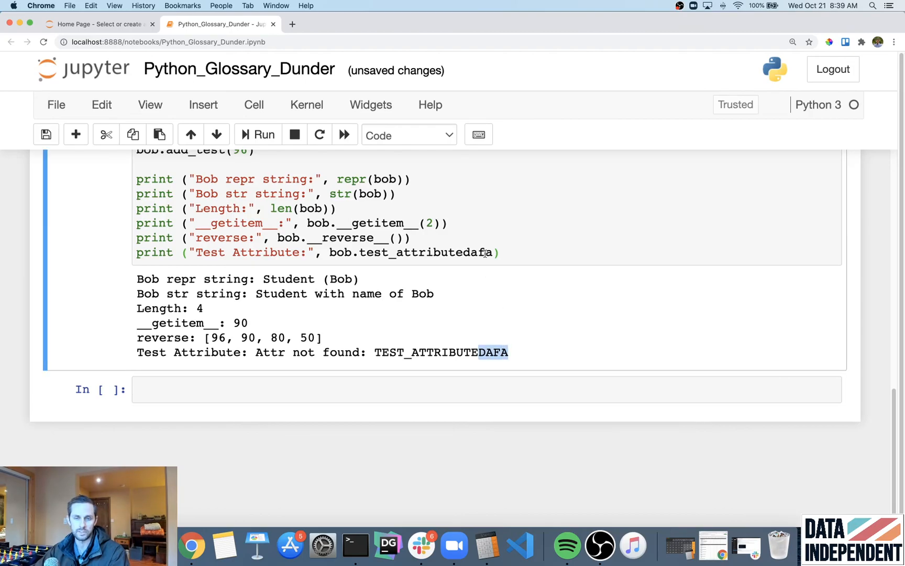